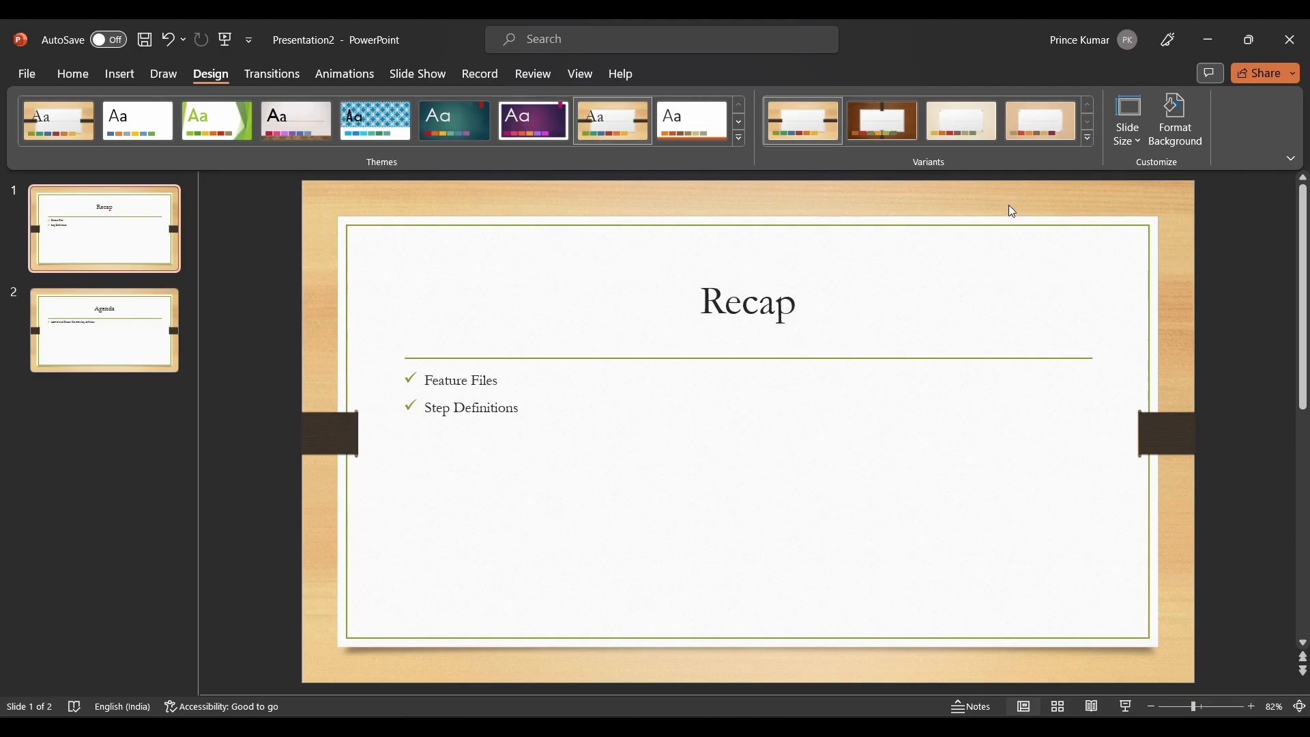
pyautogui.moveTo(377, 447)
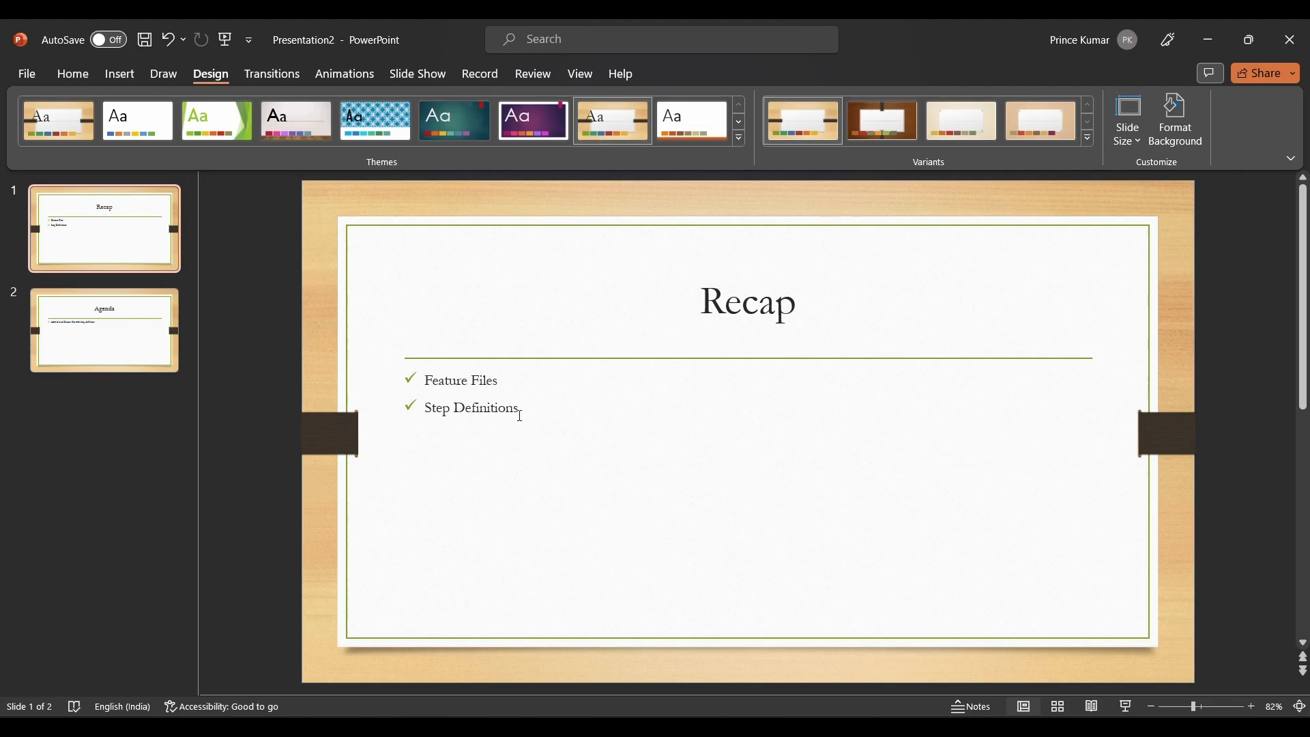
# - Show slide 2, the Agenda on binding feature files with step definitions
pyautogui.click(104, 328)
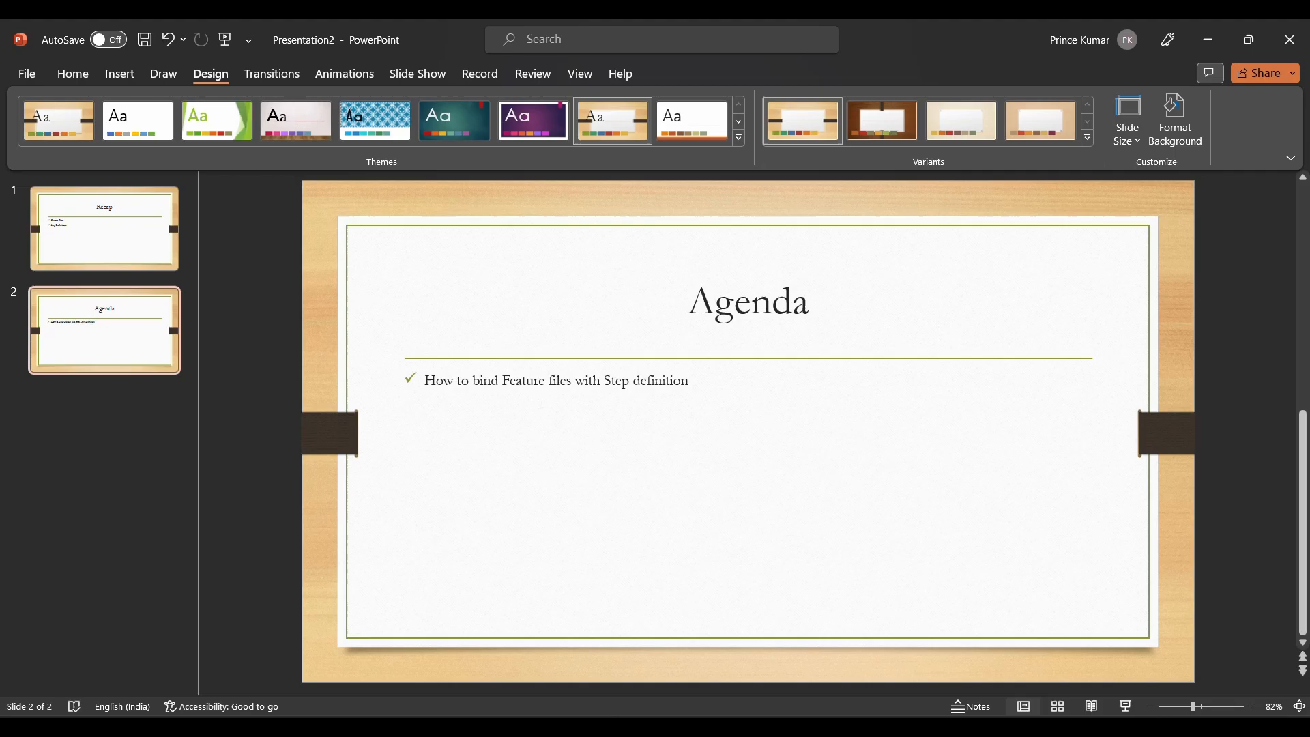
pyautogui.write('PrinceAutomationDestinationPrince Batra')
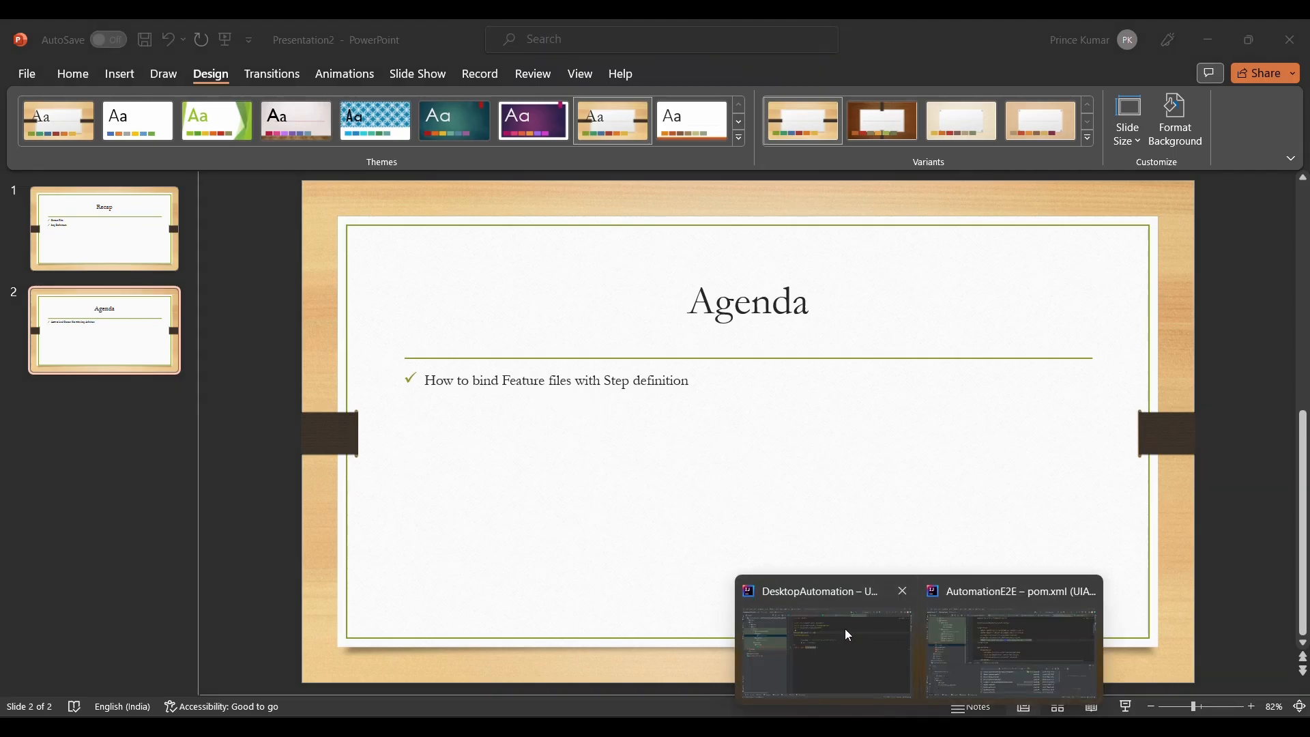
# - Switch to the DesktopAutomation project and collapse the runner, stepDefs and features nodes
pyautogui.click(824, 649)
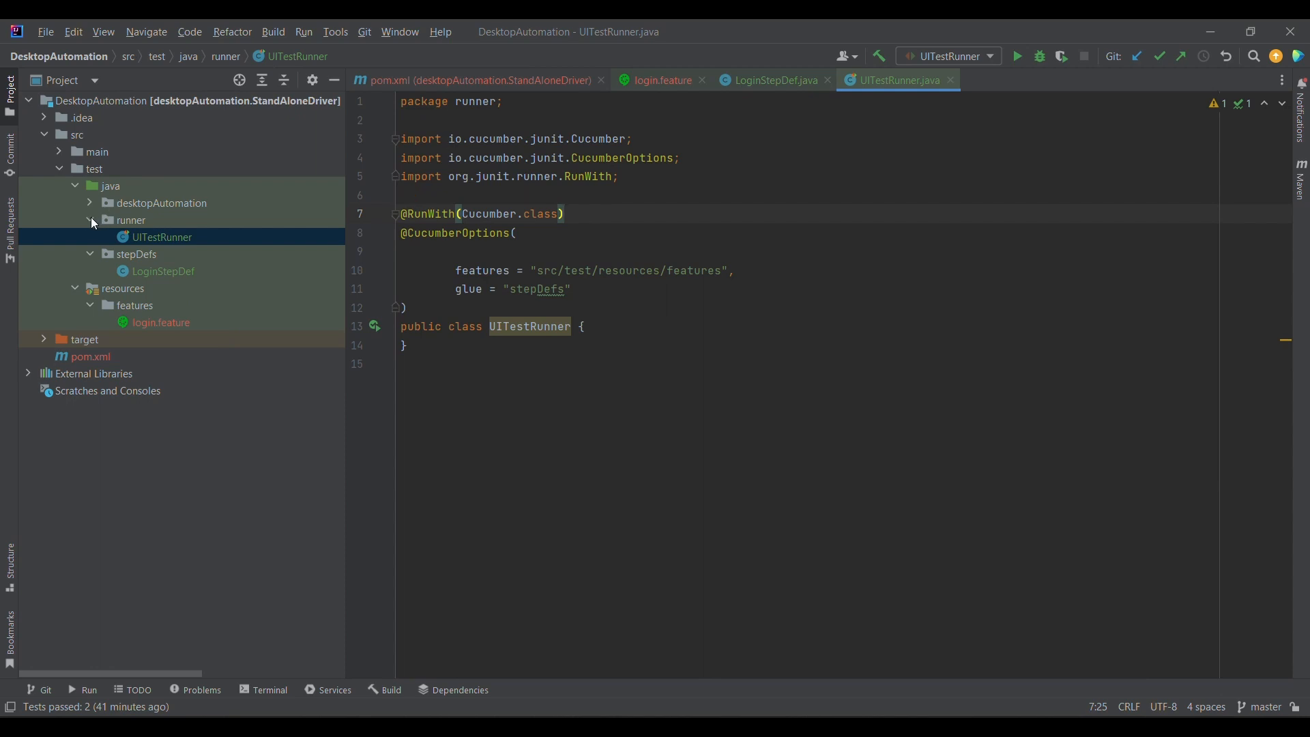
pyautogui.click(89, 220)
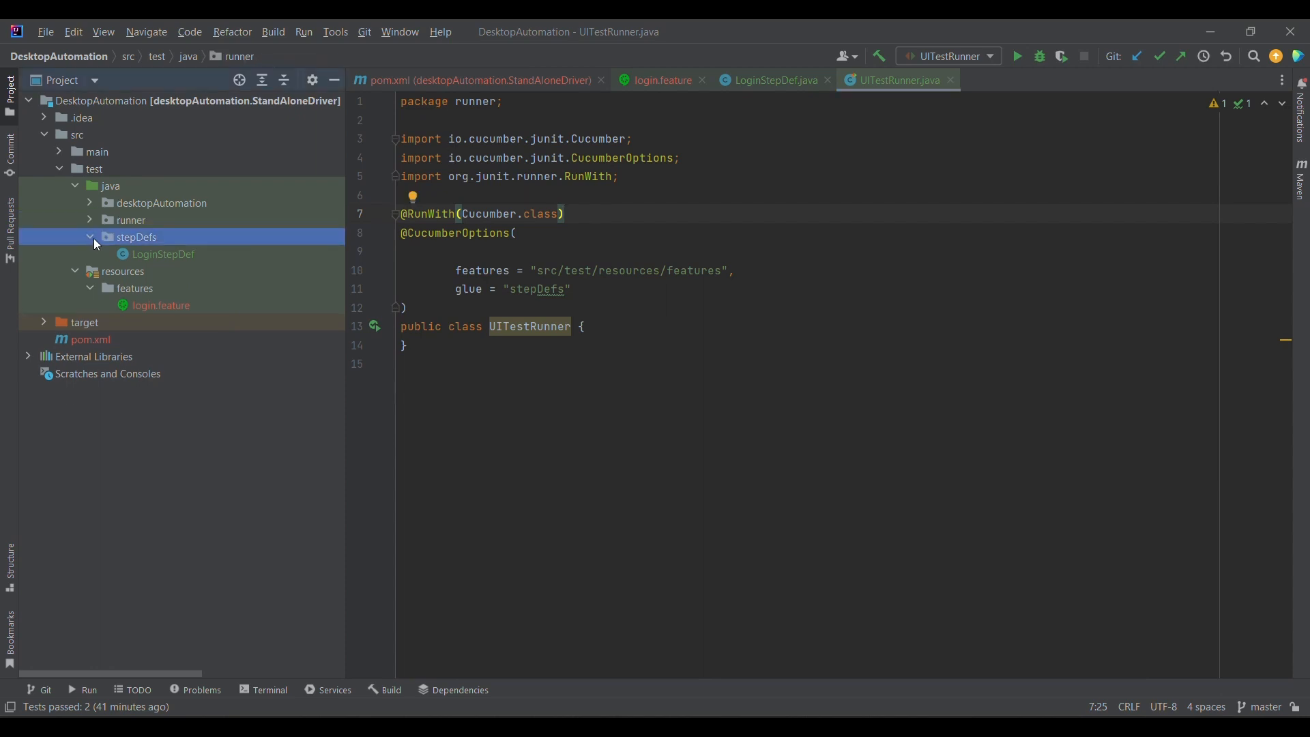
pyautogui.click(93, 237)
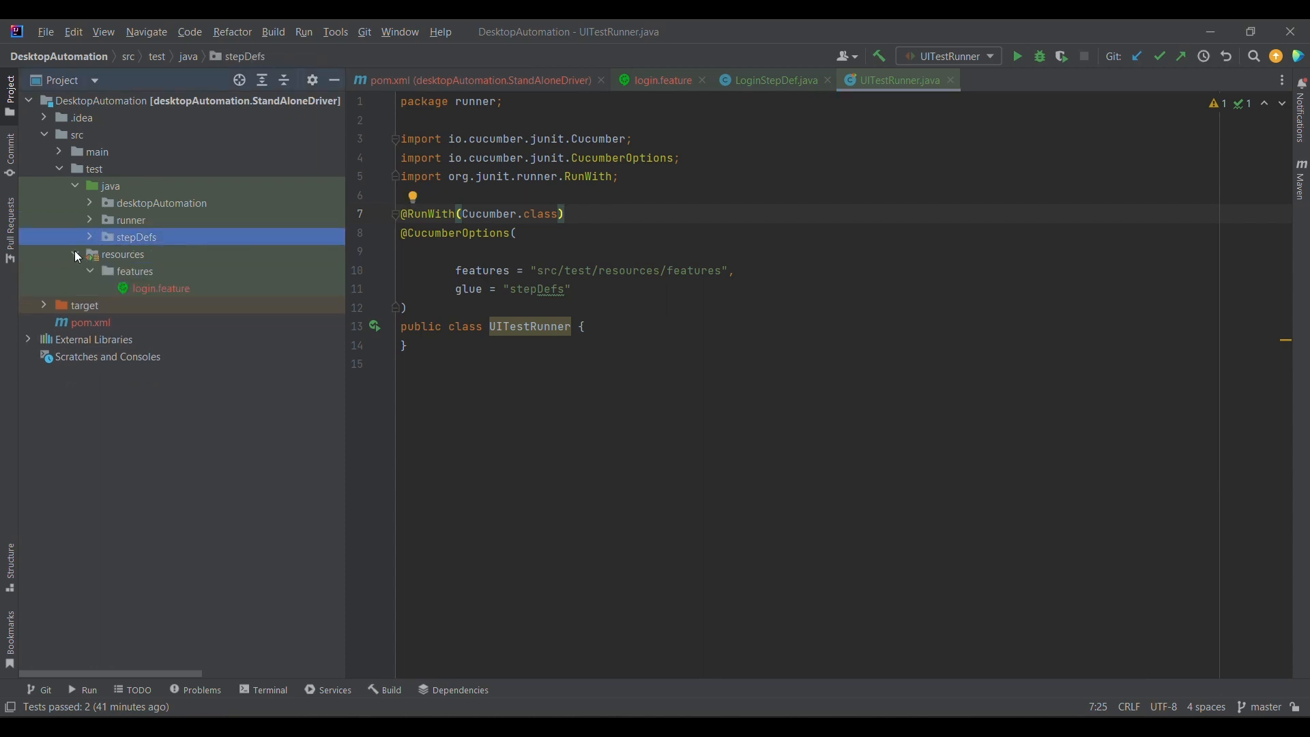
pyautogui.click(89, 271)
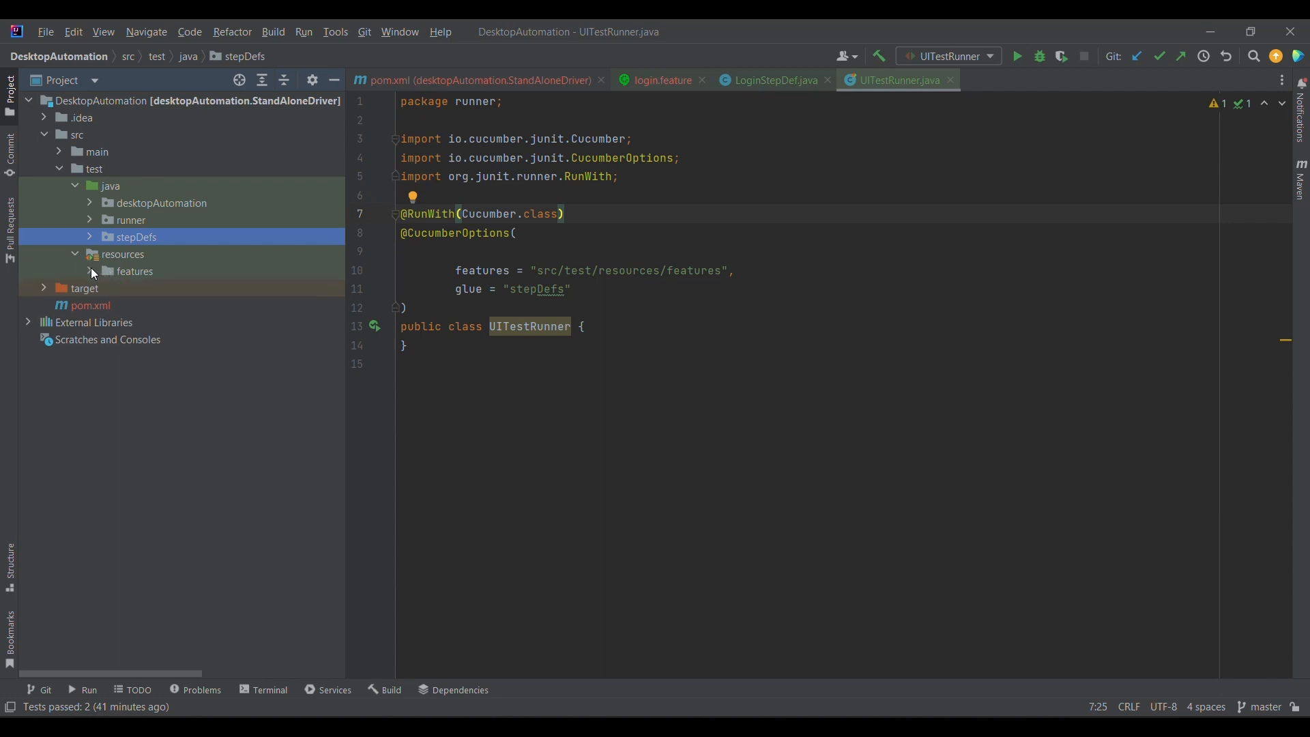
pyautogui.click(90, 271)
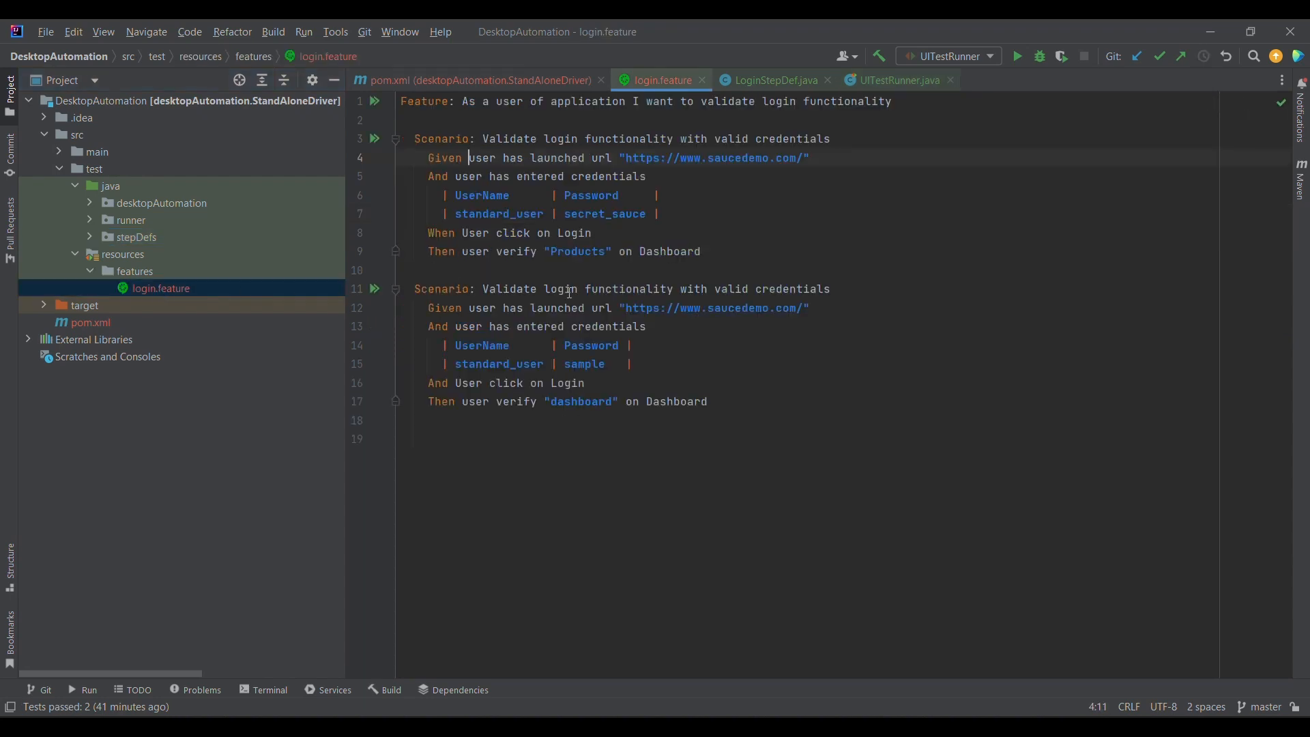
pyautogui.moveTo(625, 187)
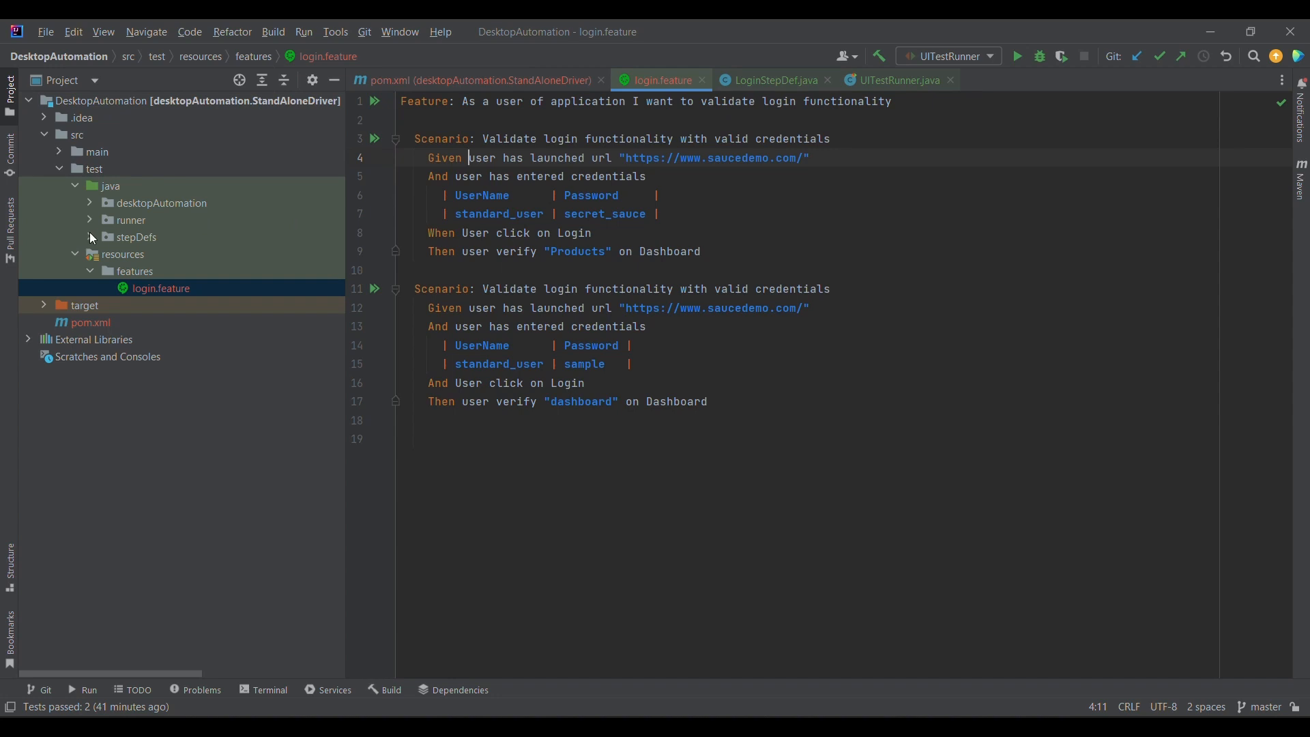
# - Expand stepDefs to reveal LoginStepDef and bring LoginStepDef.java into the editor
pyautogui.click(122, 237)
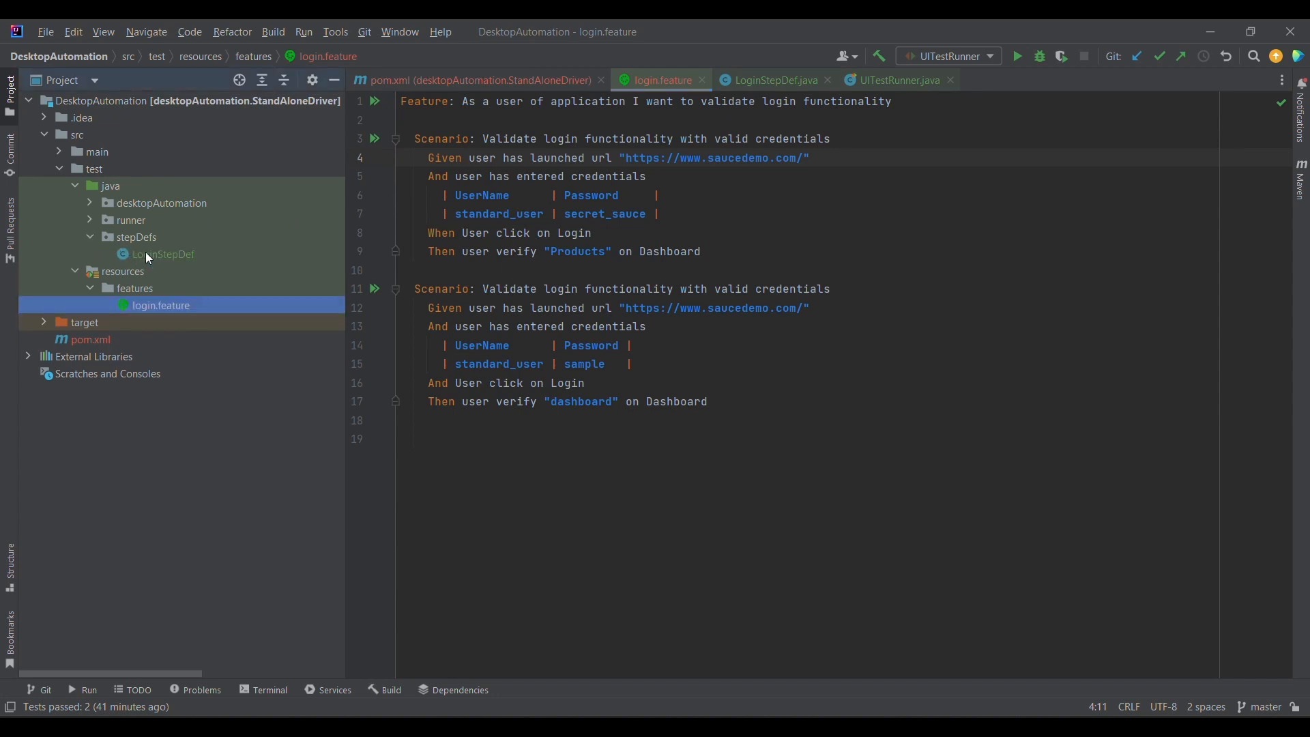
pyautogui.moveTo(170, 263)
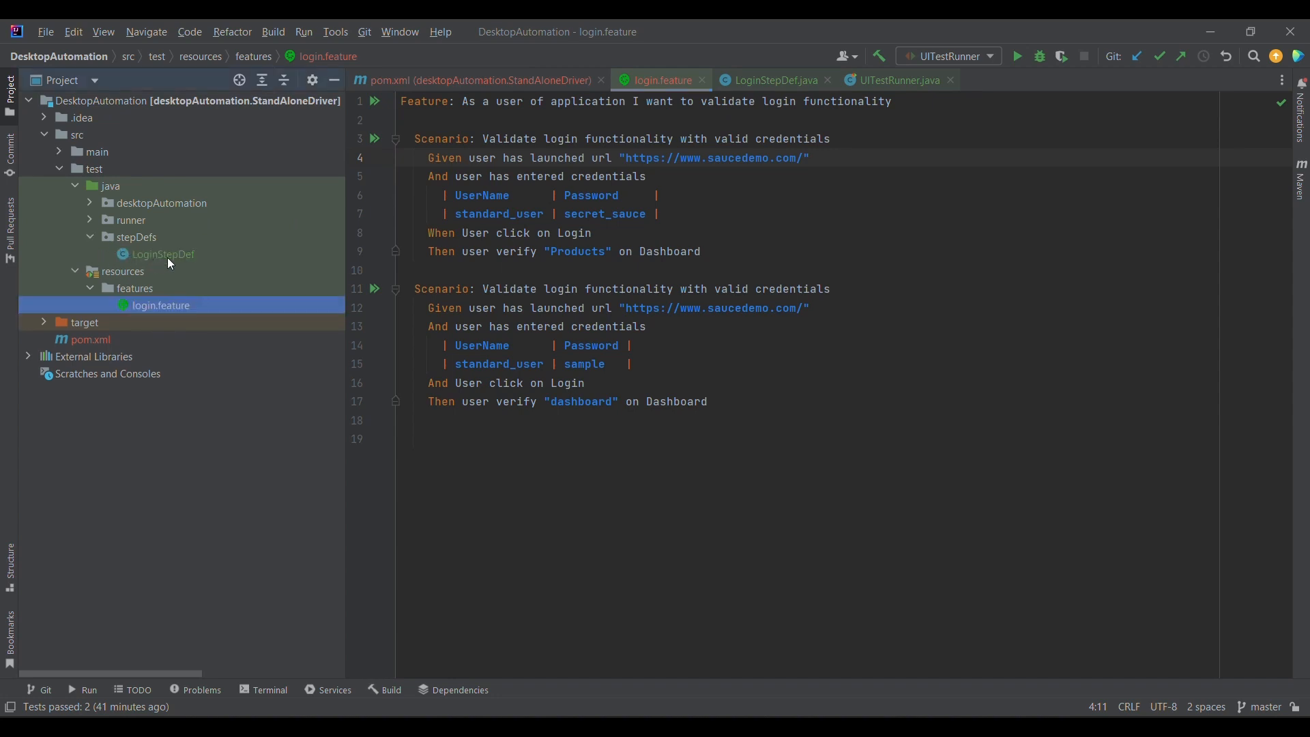
pyautogui.moveTo(653, 275)
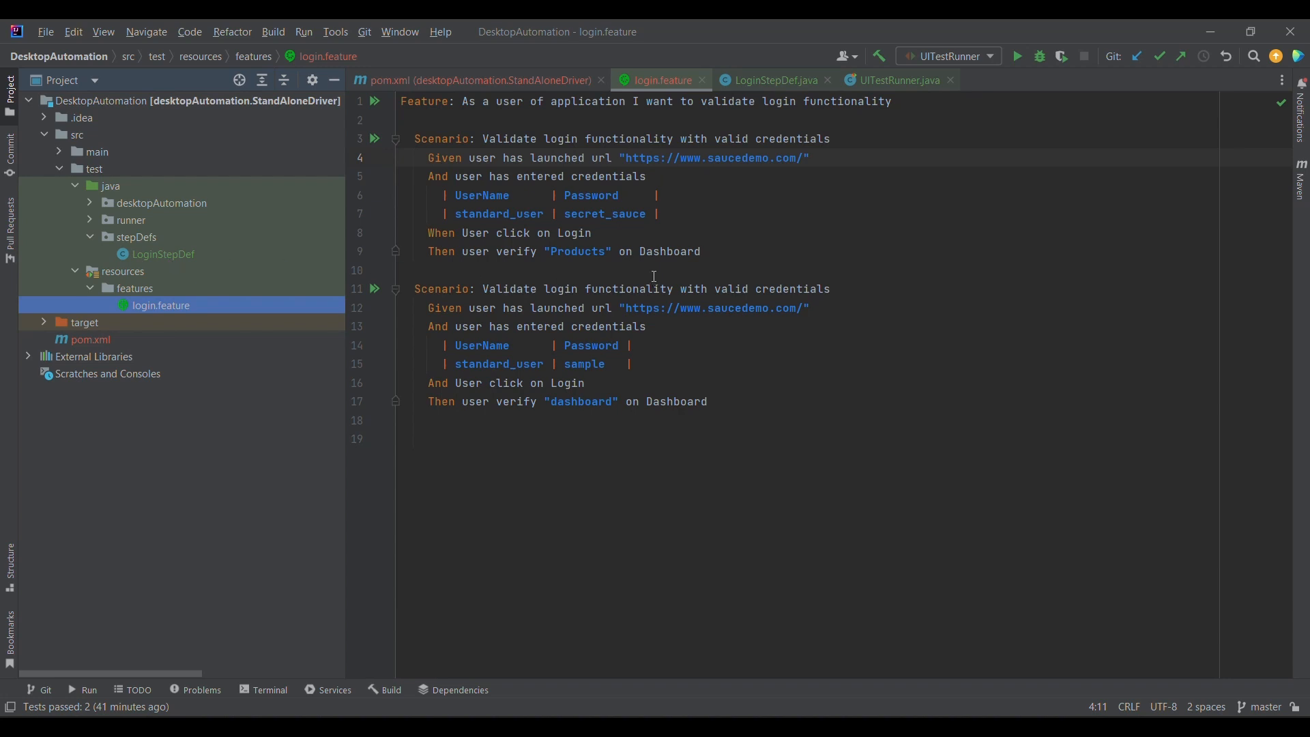
pyautogui.click(771, 79)
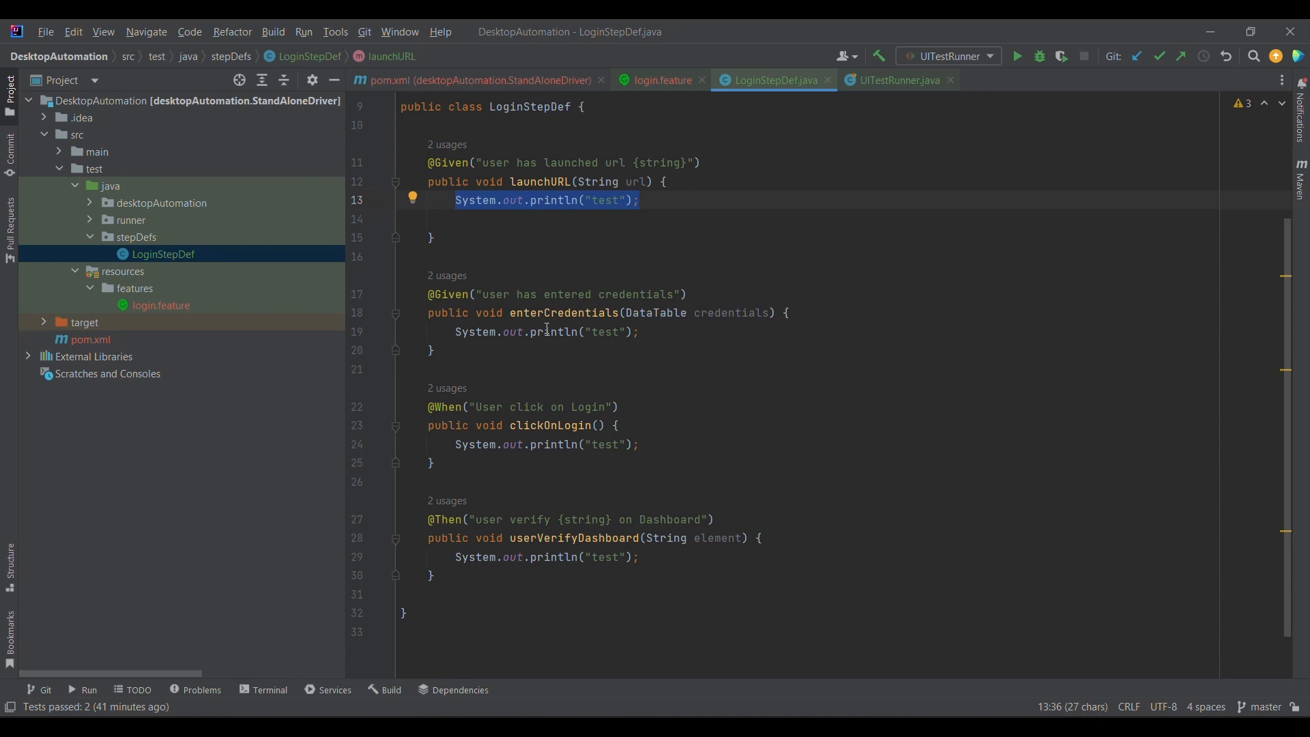
# - Deselect the launchURL print line in LoginStepDef and select login.feature in the project
pyautogui.click(652, 218)
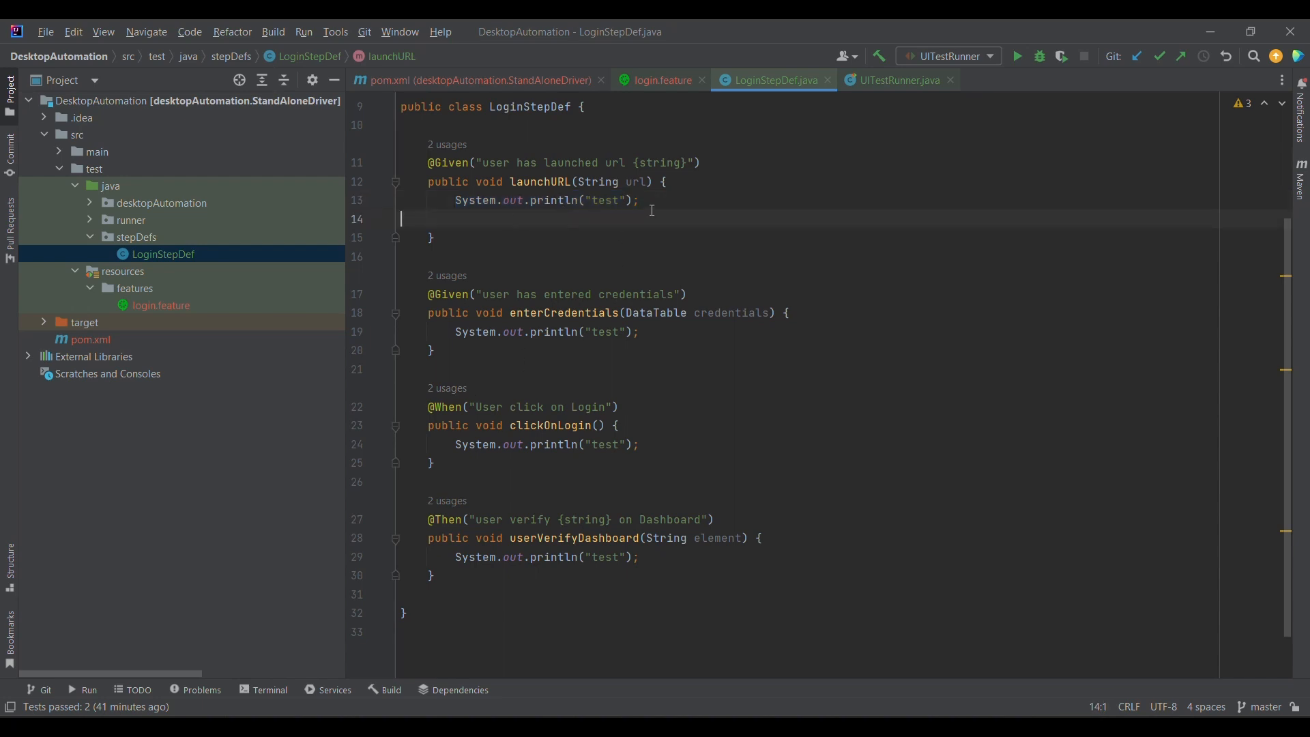
pyautogui.moveTo(608, 294)
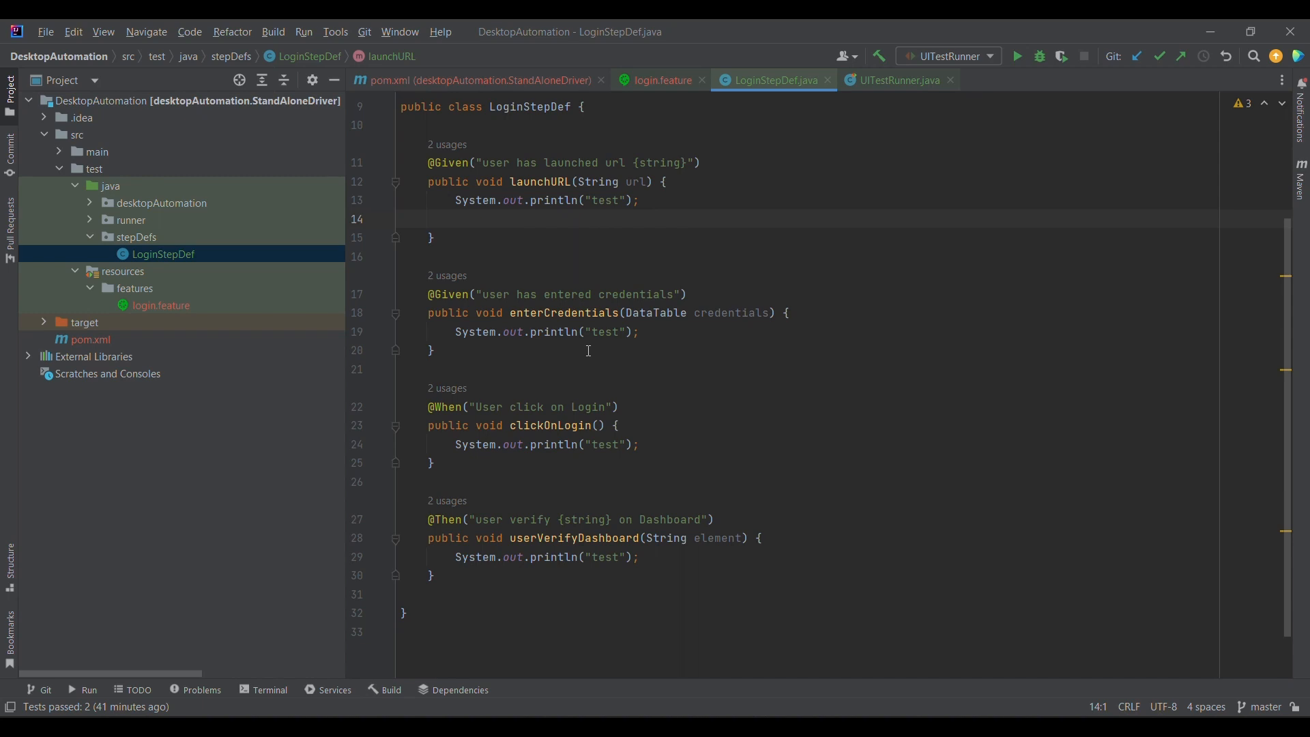
pyautogui.moveTo(565, 276)
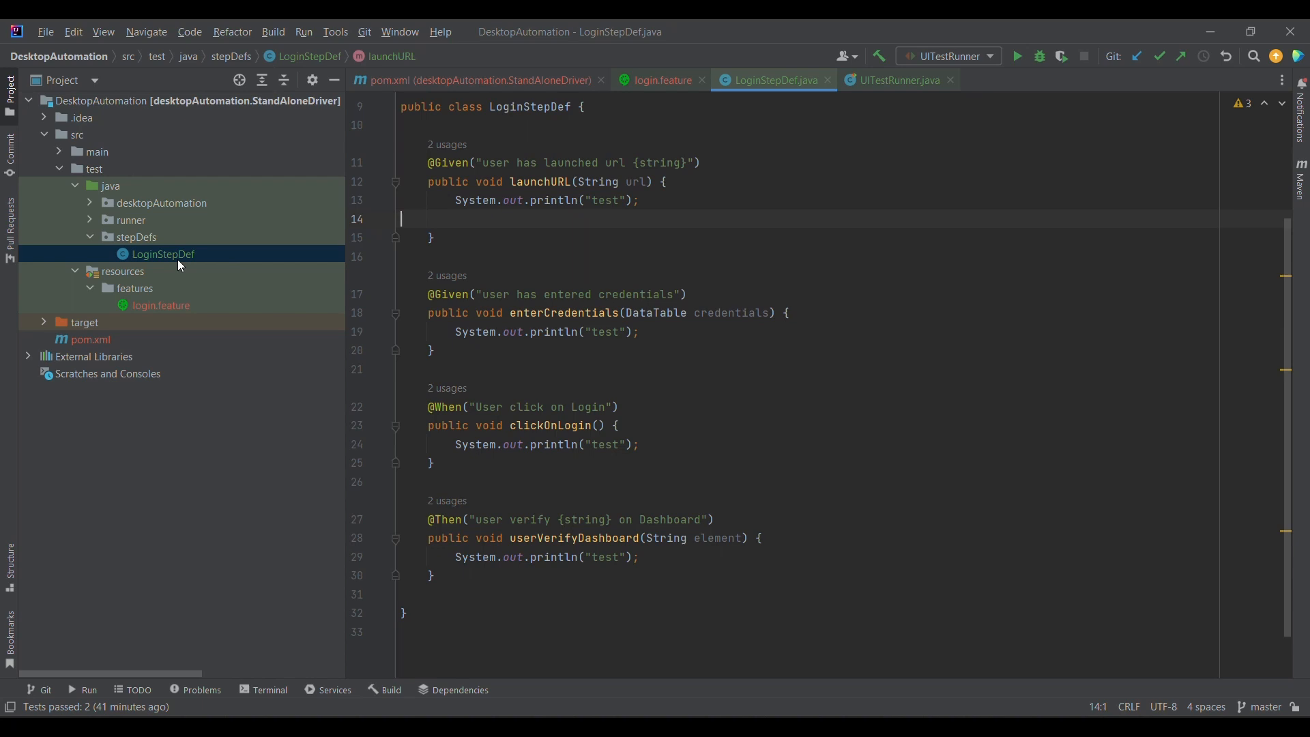
pyautogui.moveTo(153, 297)
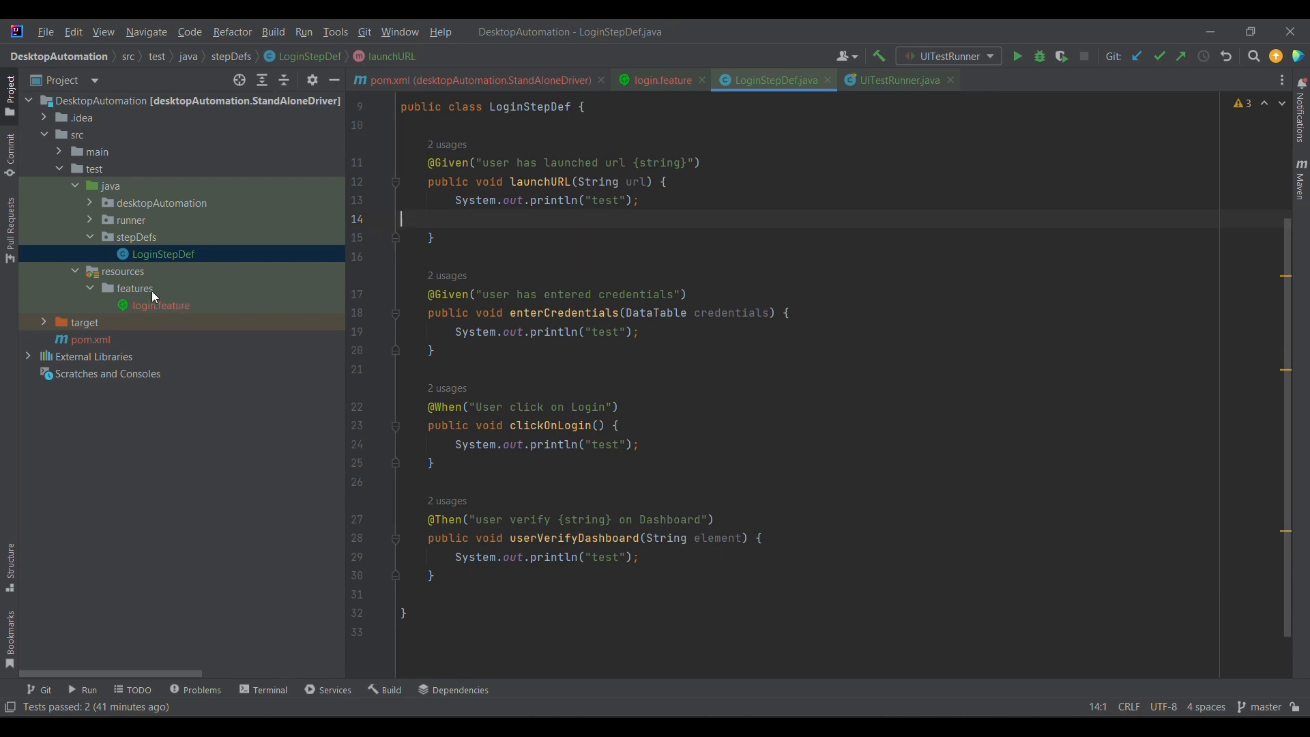
pyautogui.moveTo(150, 255)
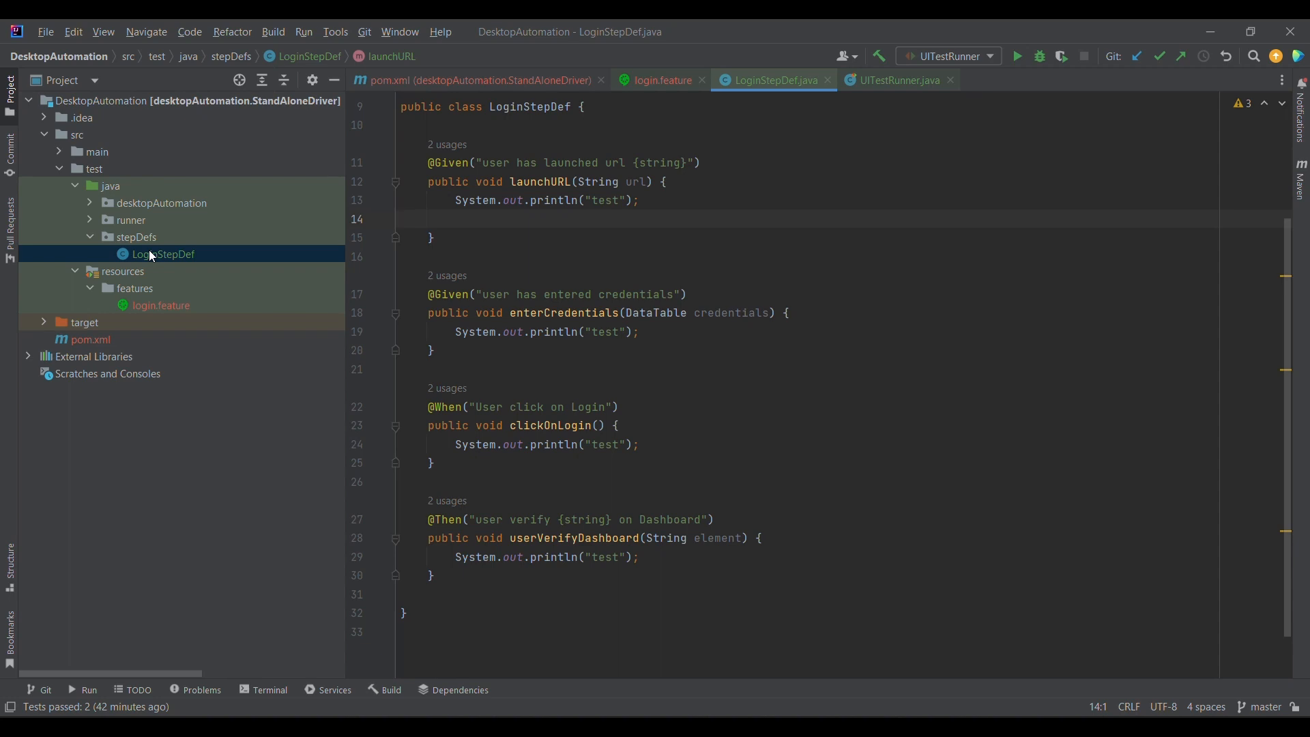
pyautogui.moveTo(155, 313)
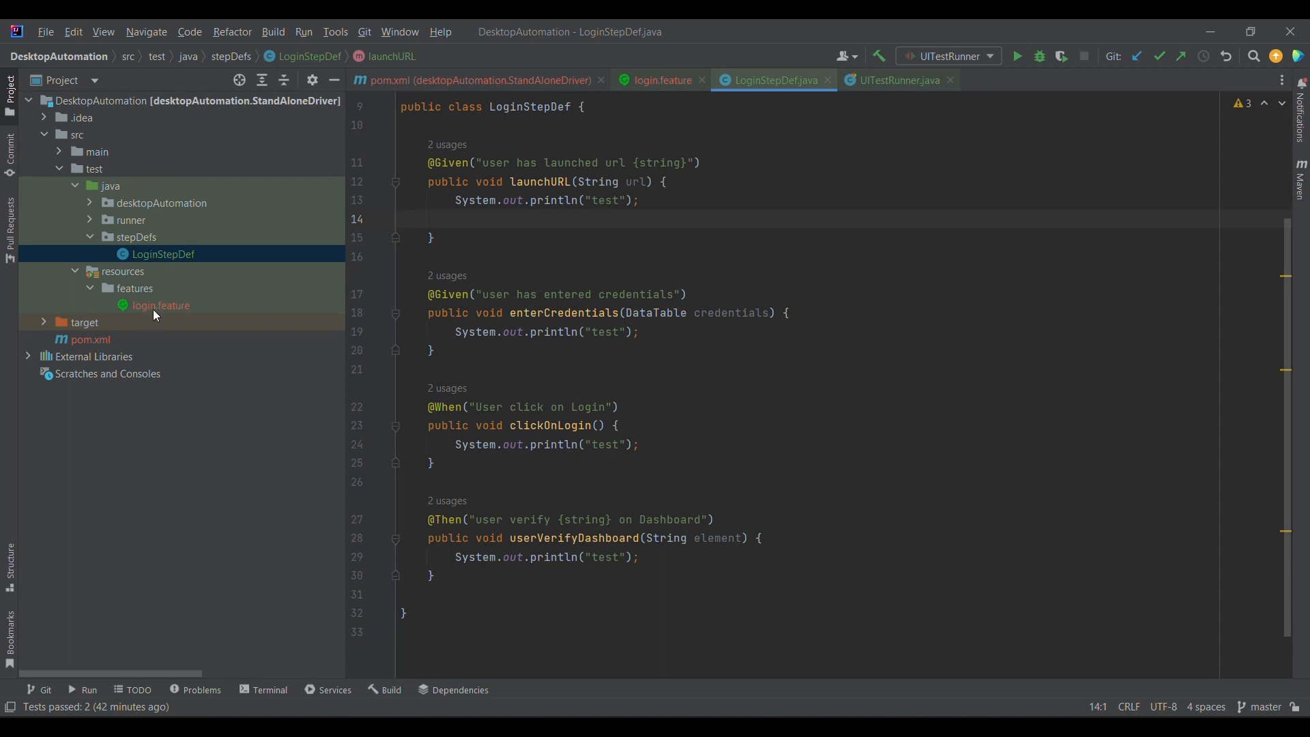
pyautogui.click(161, 305)
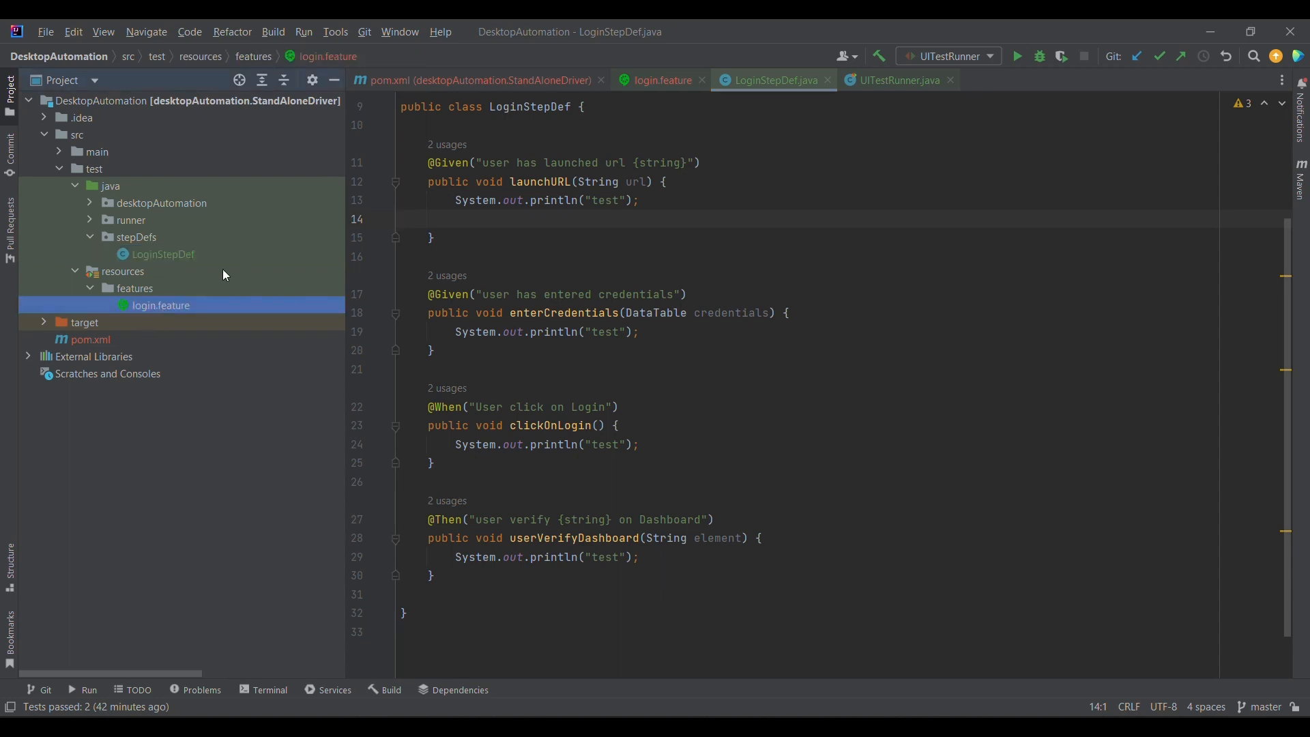
# - Open login.feature and expand the runner package to reveal UITestRunner
pyautogui.click(663, 79)
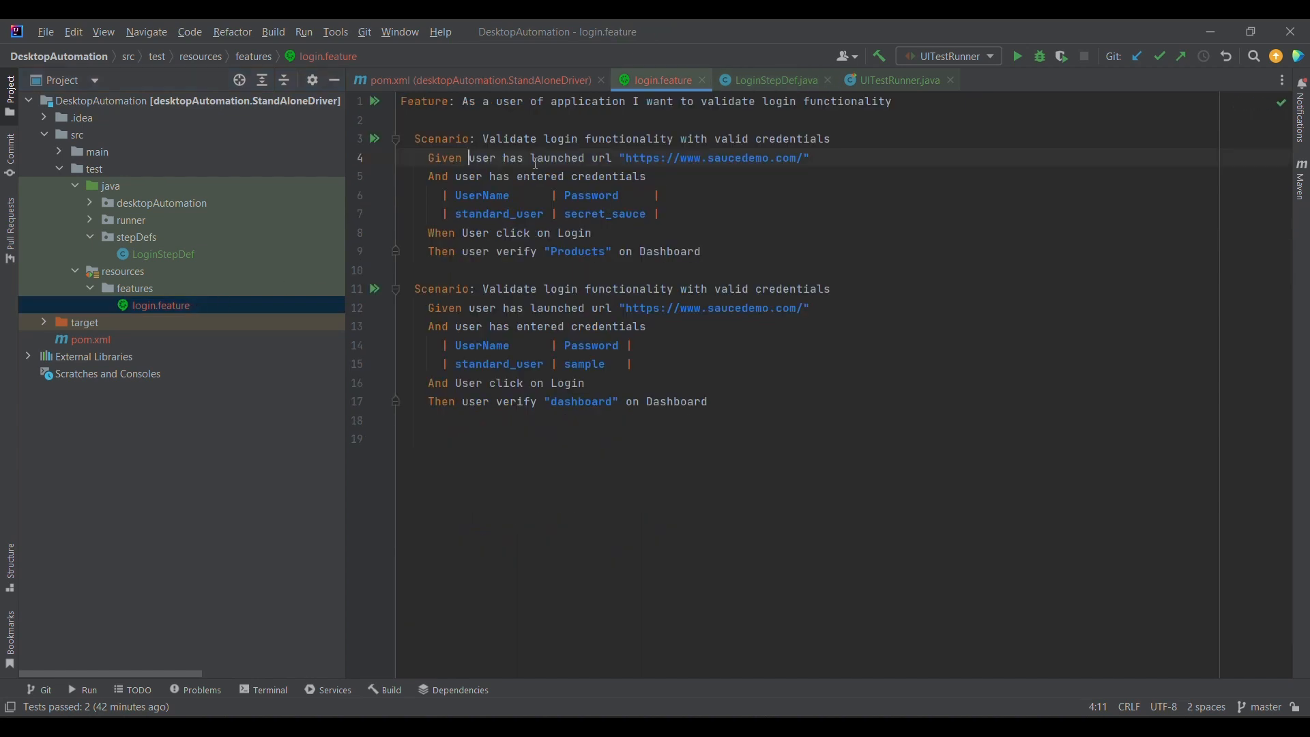
pyautogui.moveTo(512, 207)
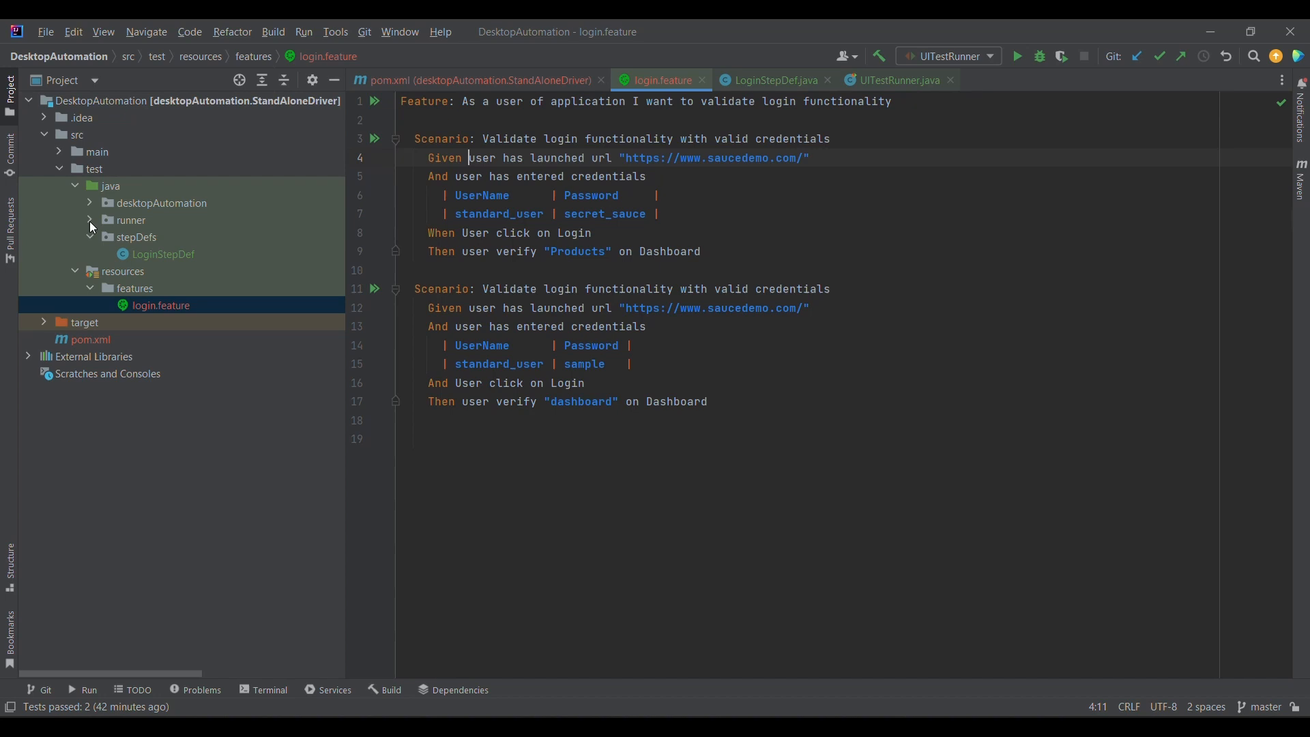
pyautogui.click(89, 220)
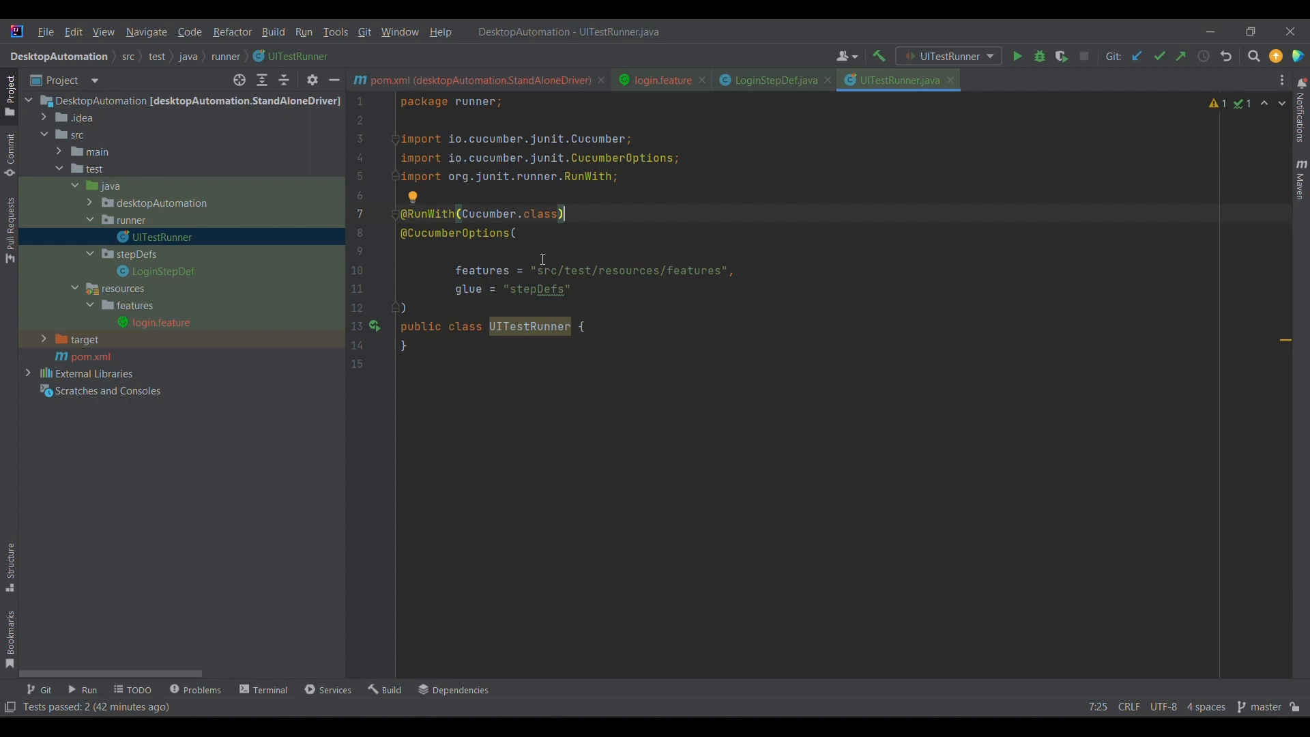
pyautogui.moveTo(97, 356)
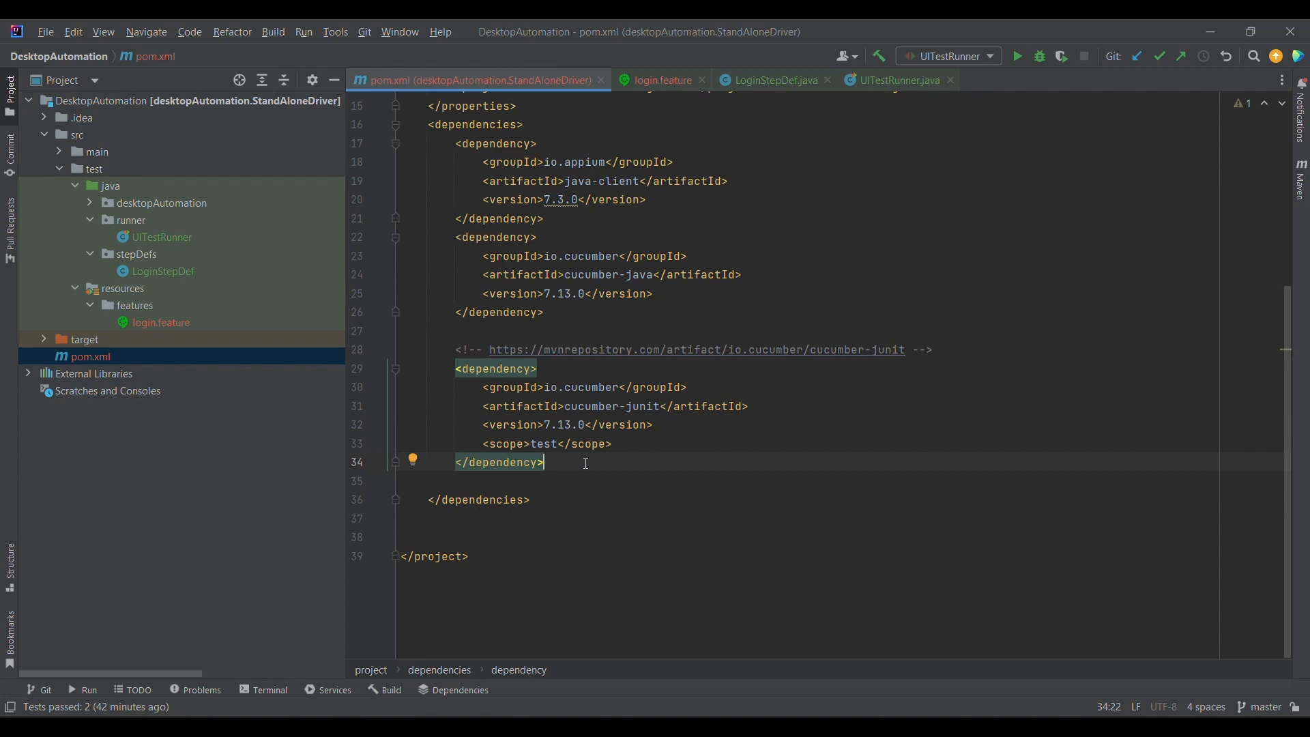
pyautogui.moveTo(602, 420)
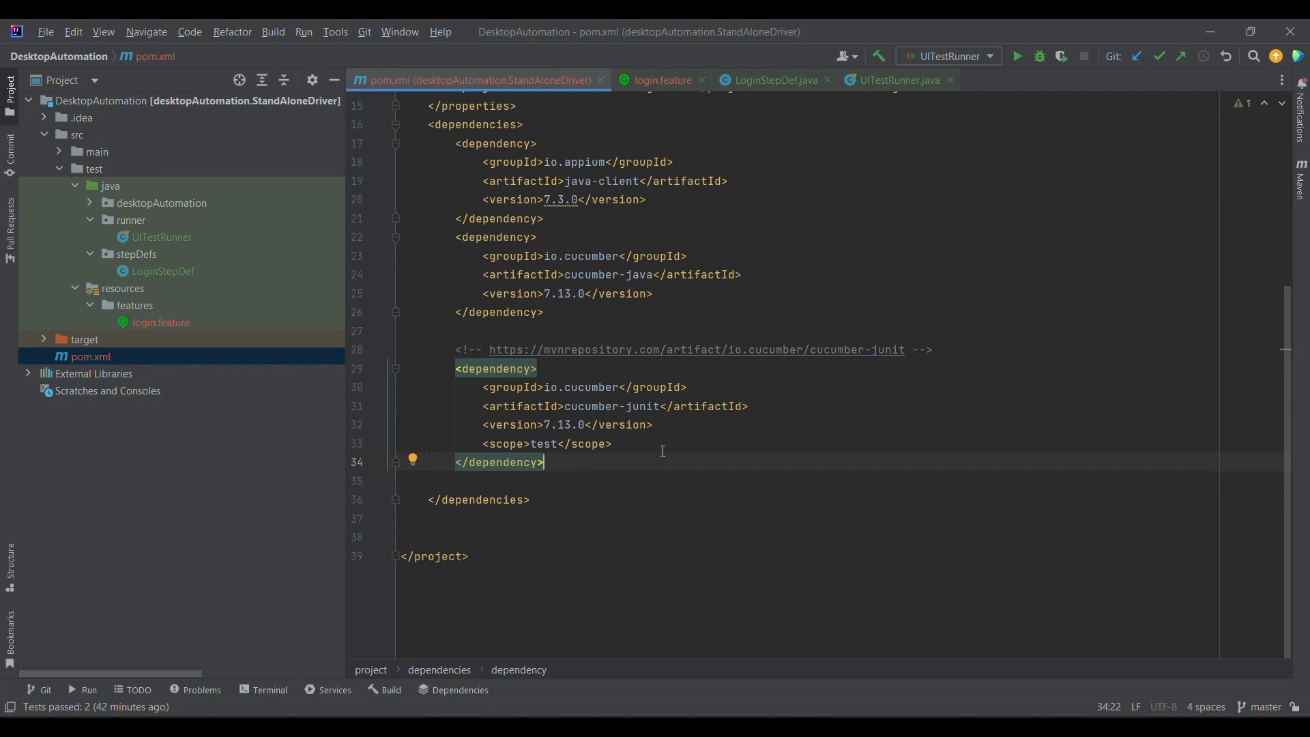
pyautogui.moveTo(599, 387)
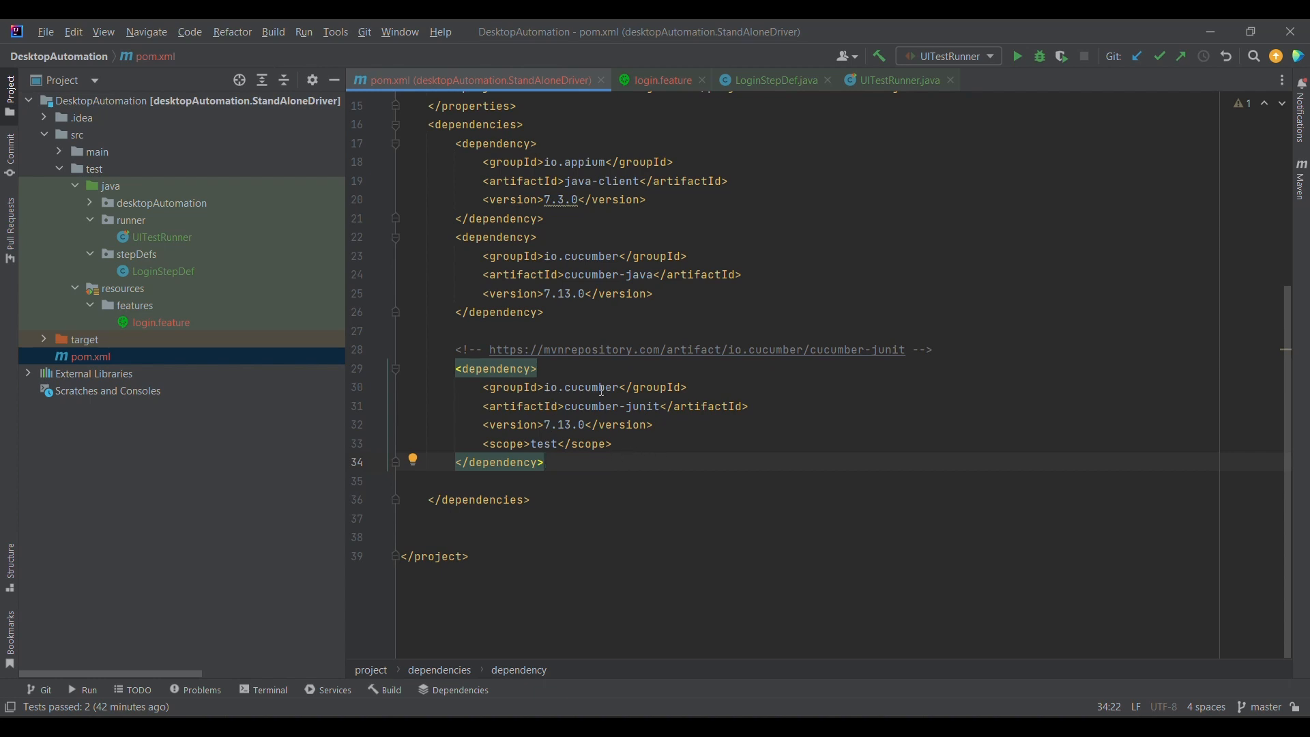
# - Reopen UITestRunner.java with its features path and stepDefs glue options
pyautogui.click(161, 237)
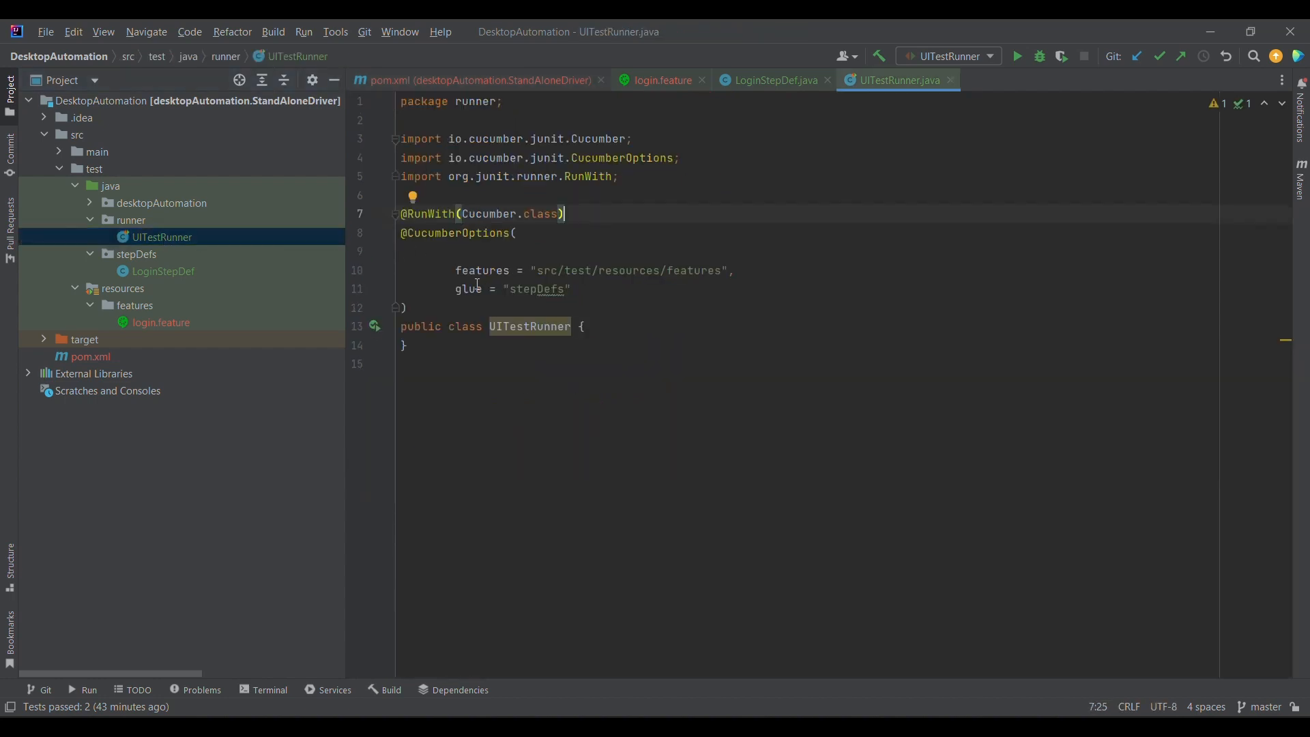
pyautogui.moveTo(434, 326)
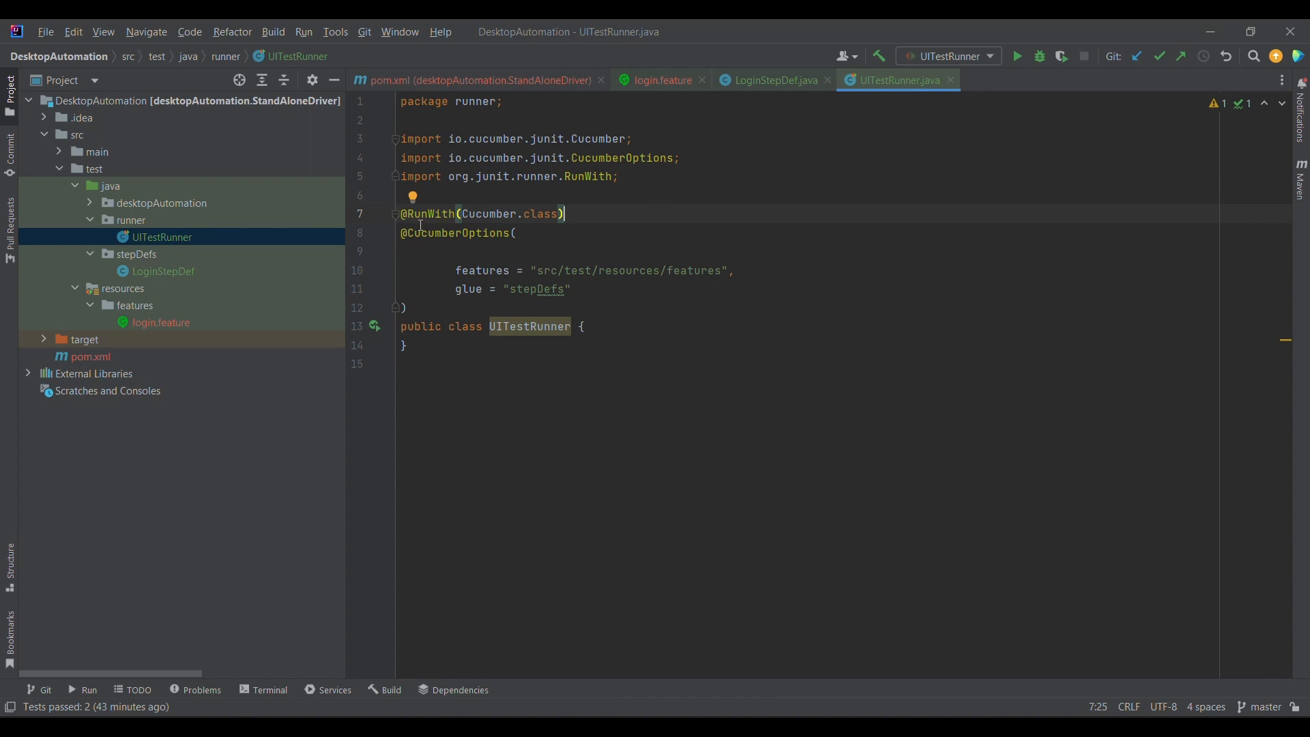
pyautogui.moveTo(429, 213)
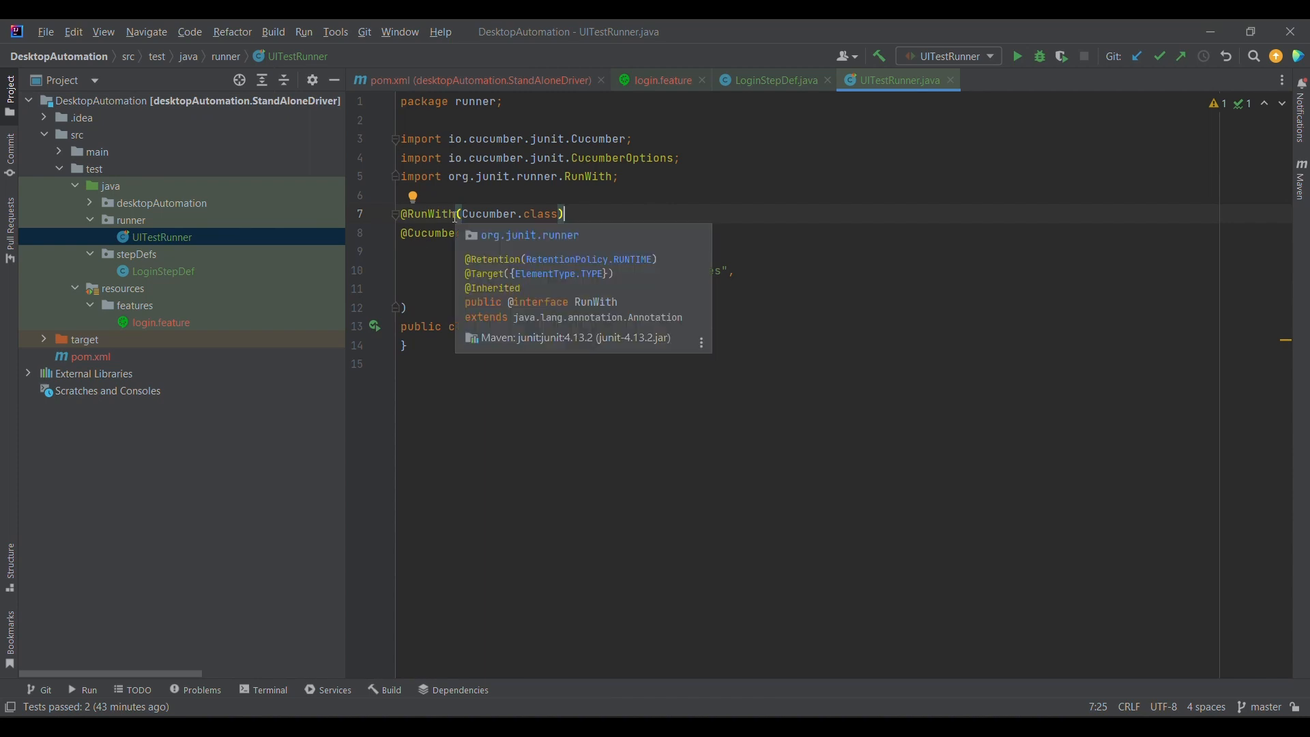
pyautogui.moveTo(488, 213)
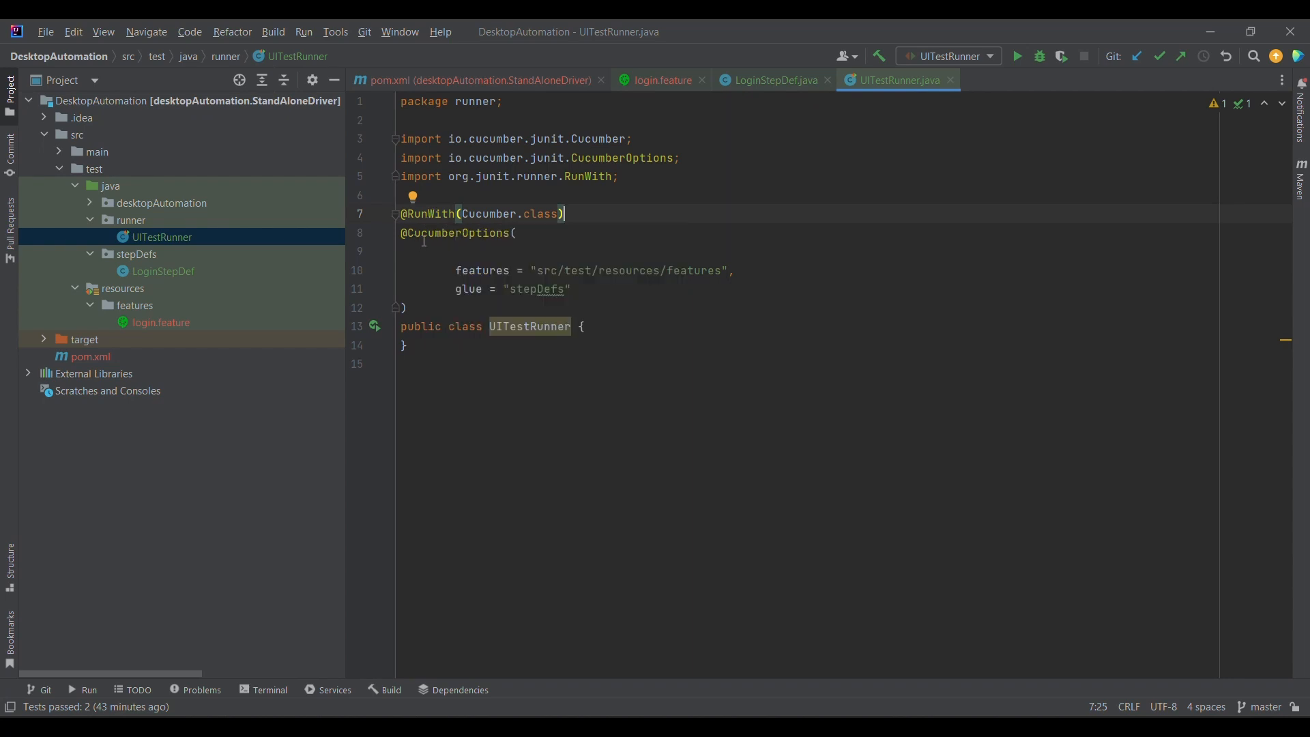
pyautogui.moveTo(459, 232)
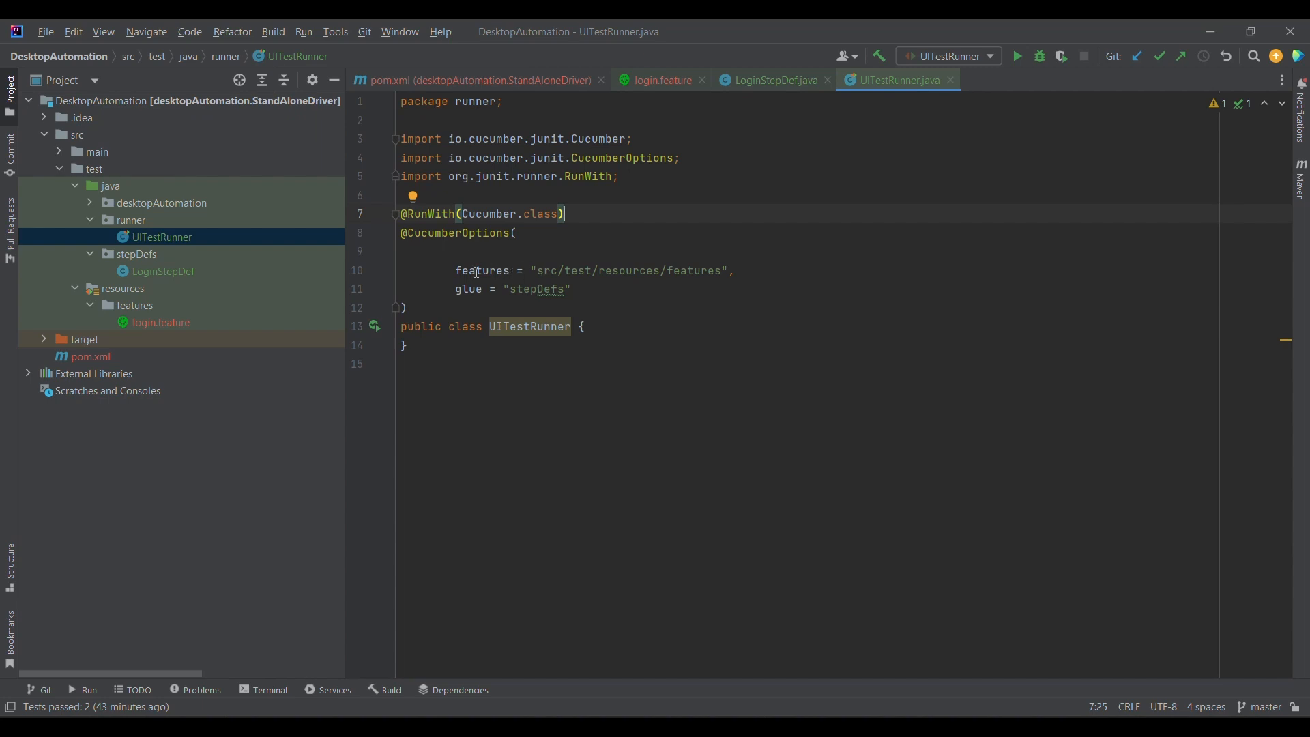
pyautogui.moveTo(473, 288)
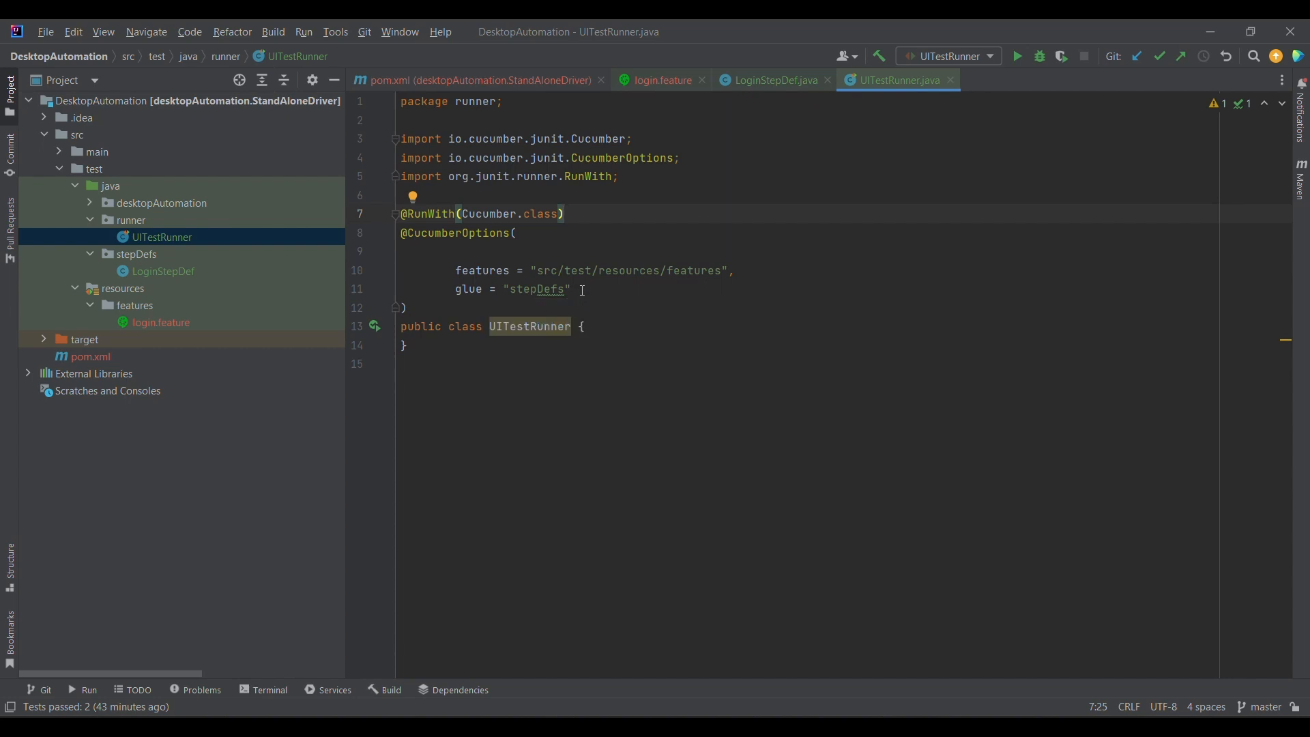
pyautogui.click(566, 213)
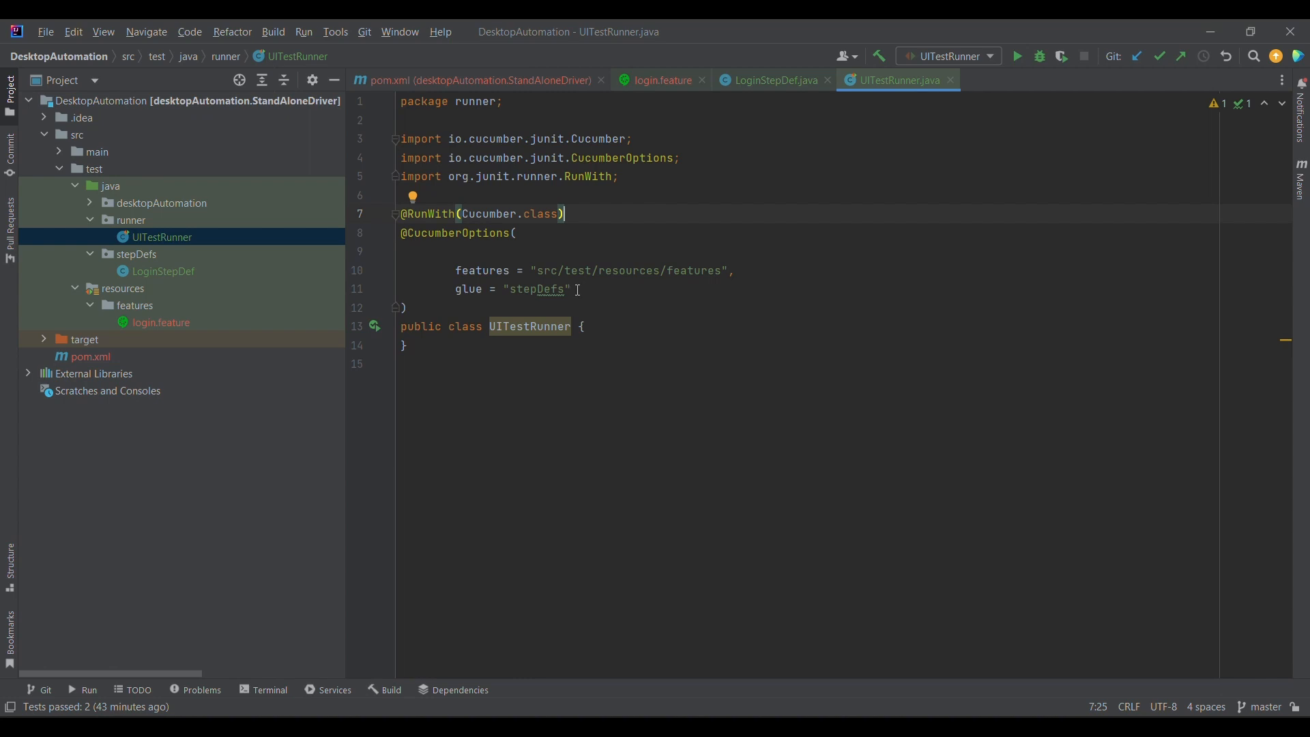
pyautogui.moveTo(554, 270)
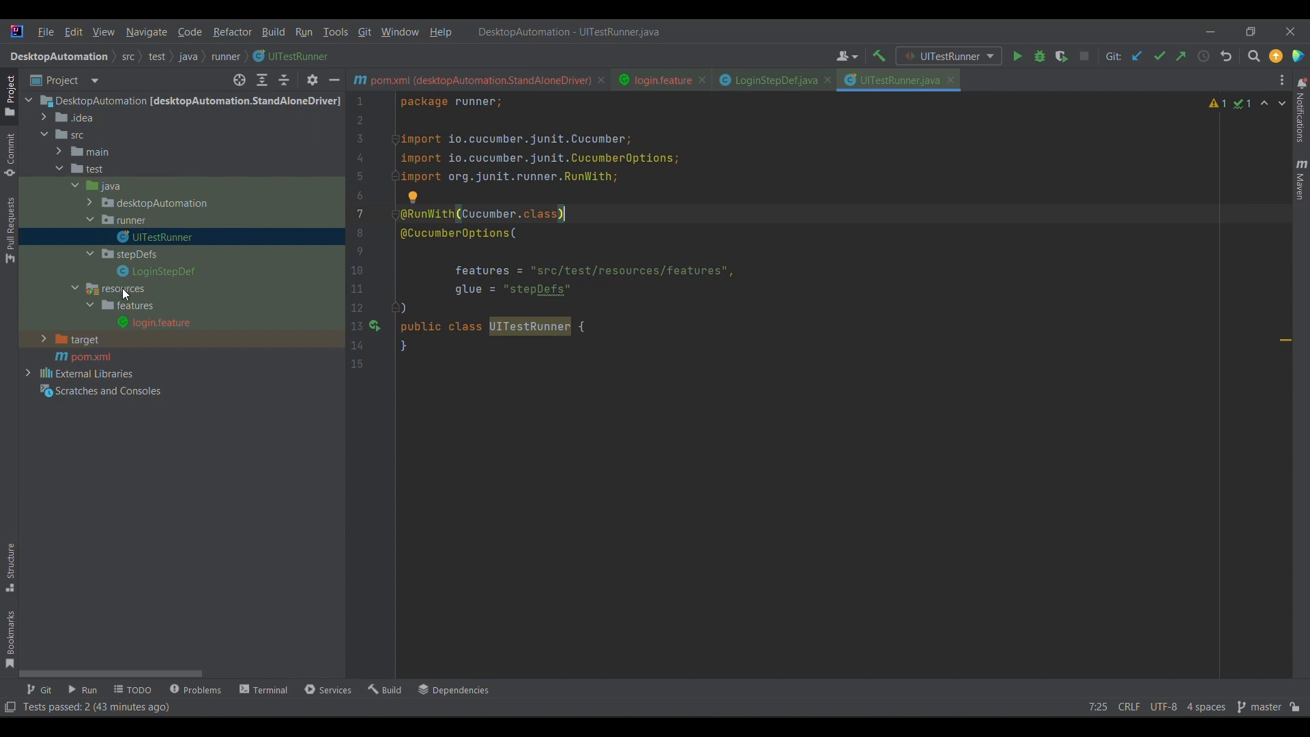
pyautogui.moveTo(145, 308)
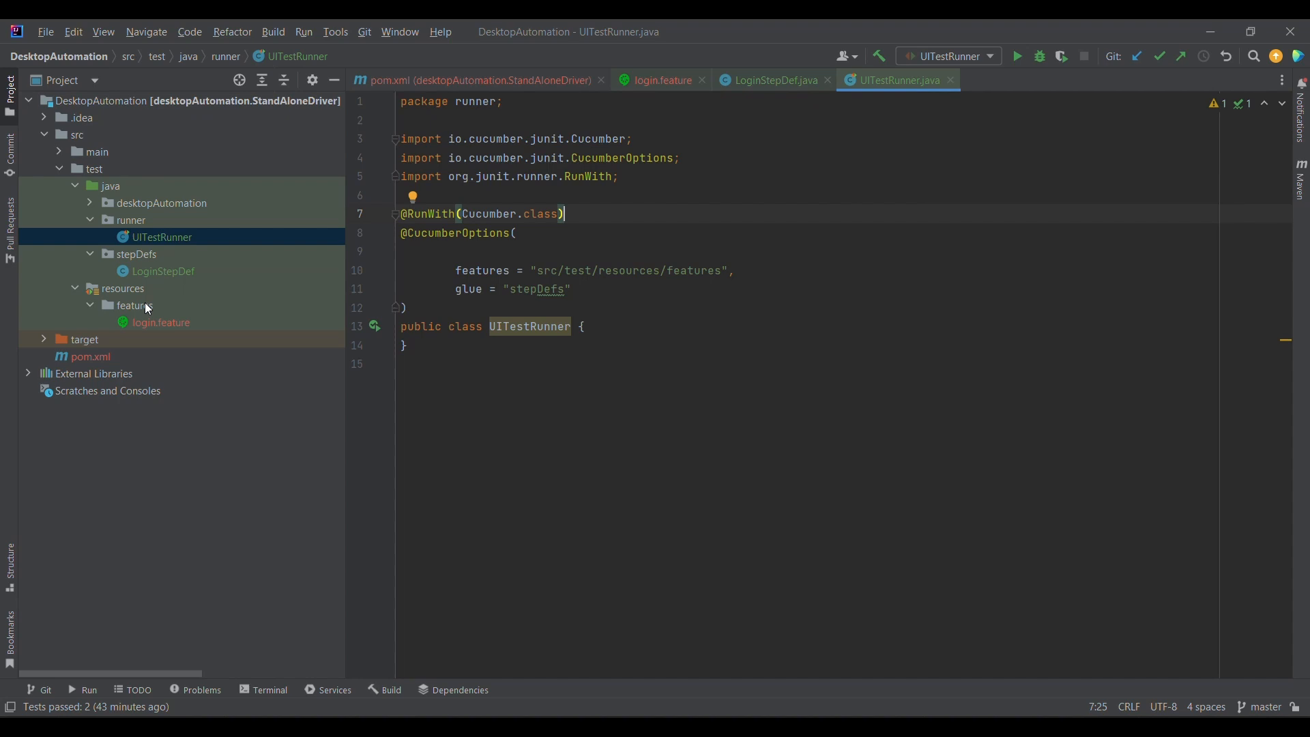
pyautogui.moveTo(199, 290)
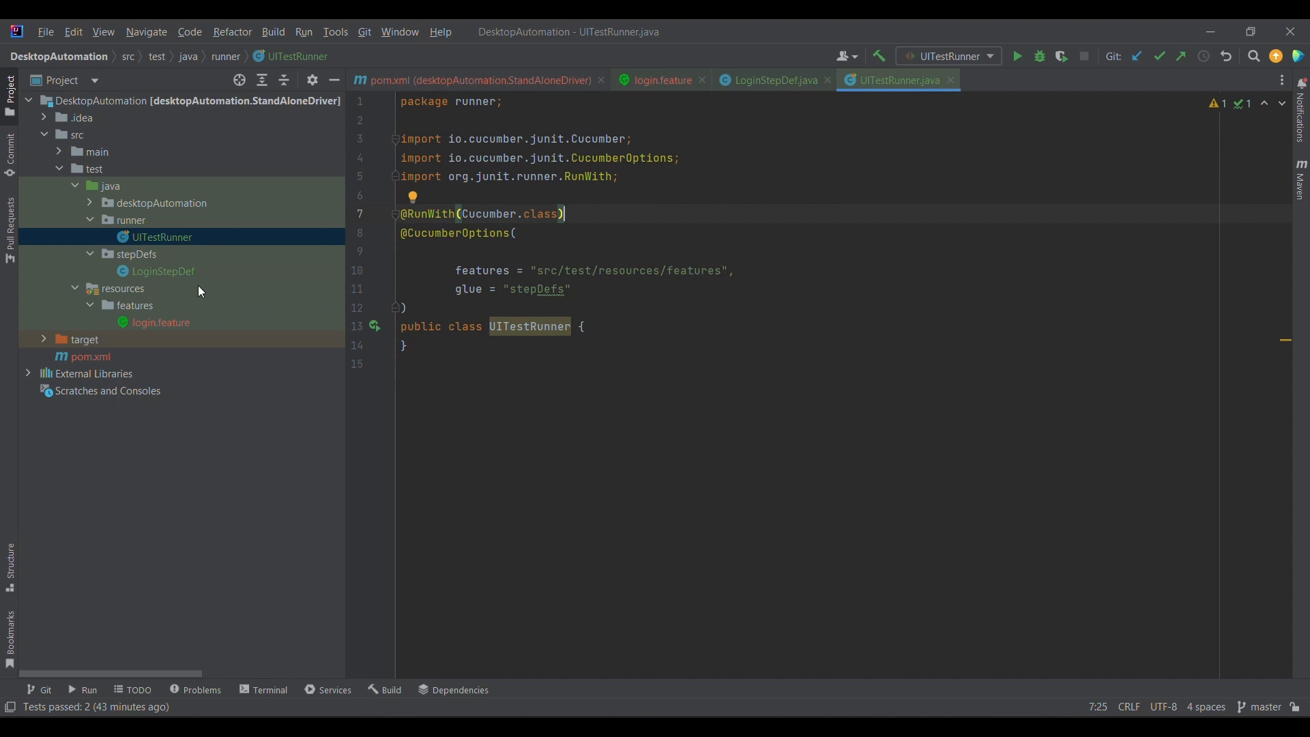
pyautogui.moveTo(154, 320)
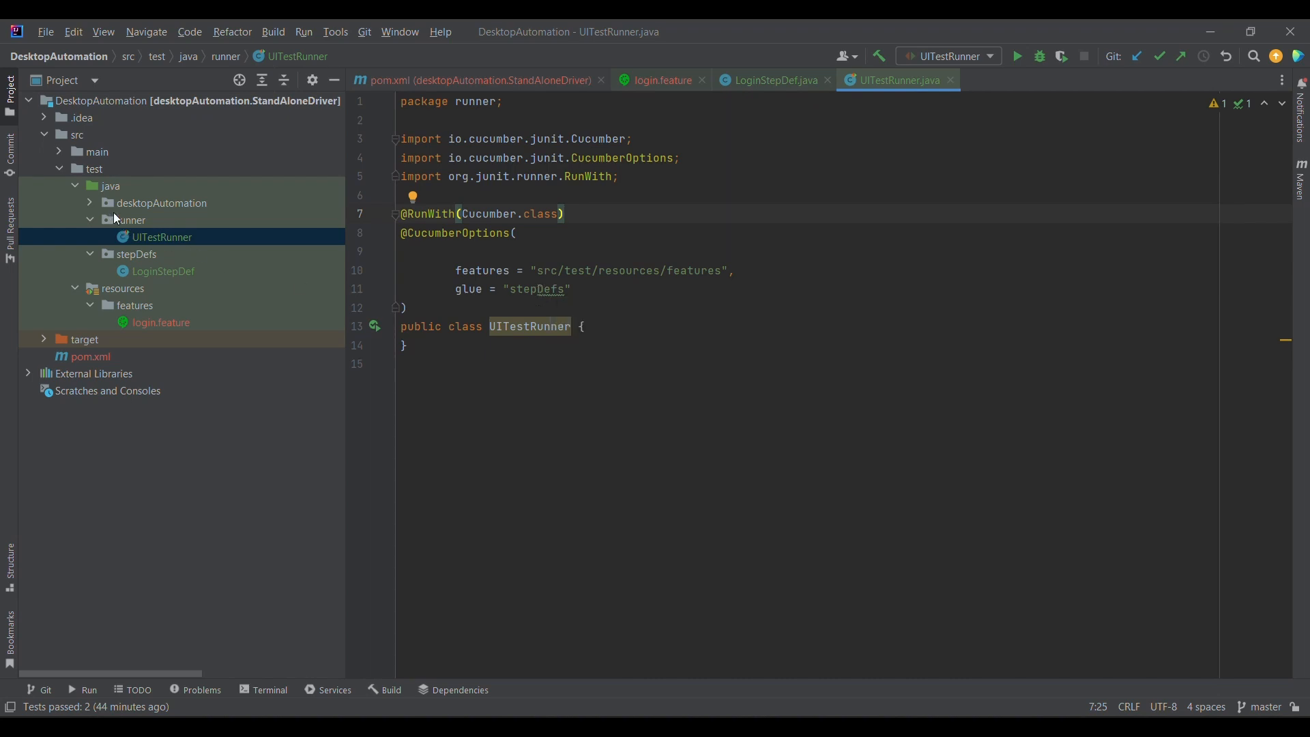
pyautogui.moveTo(135, 255)
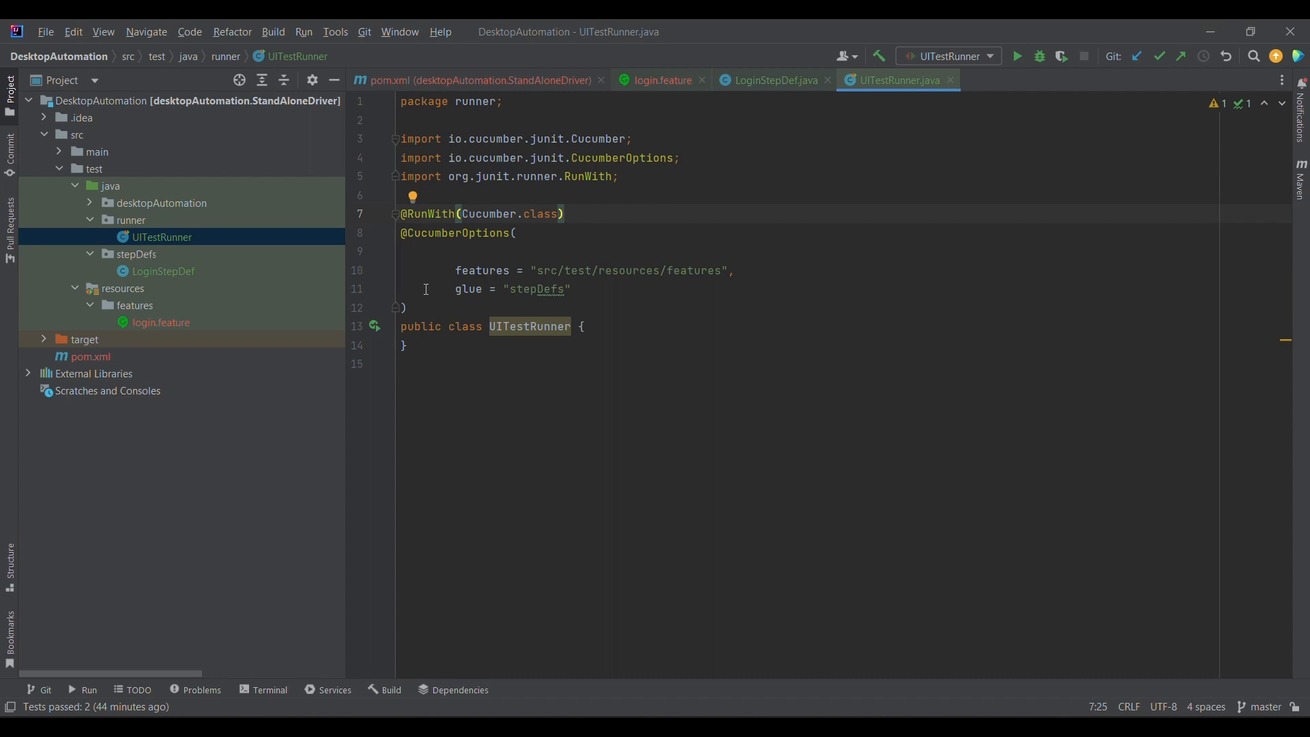
pyautogui.moveTo(141, 282)
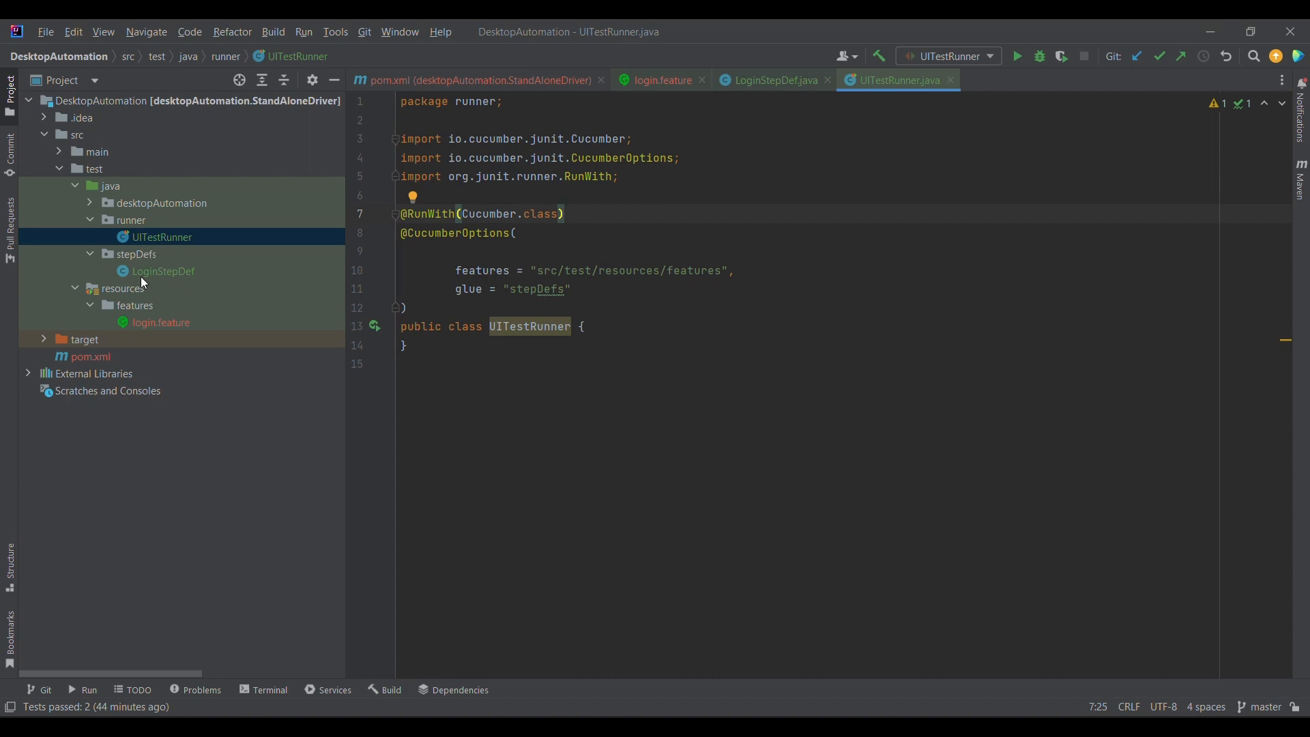
pyautogui.moveTo(153, 271)
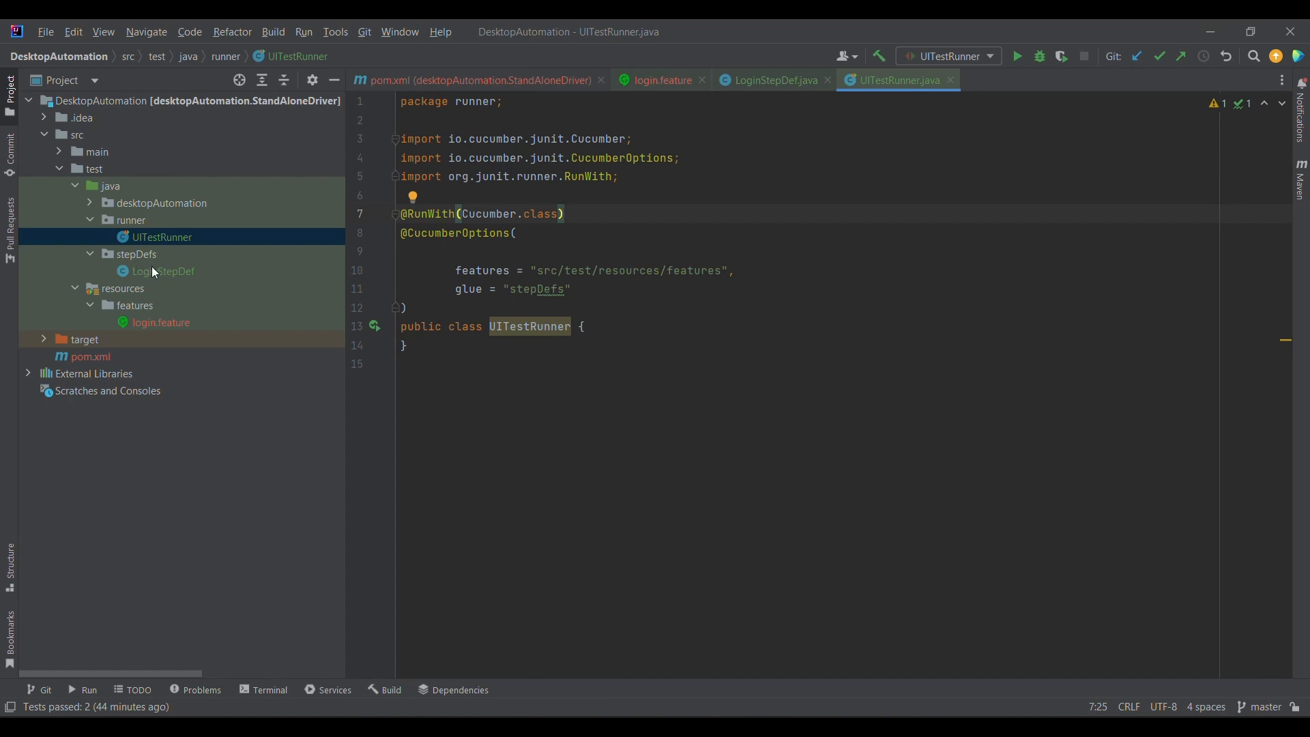
pyautogui.moveTo(386, 288)
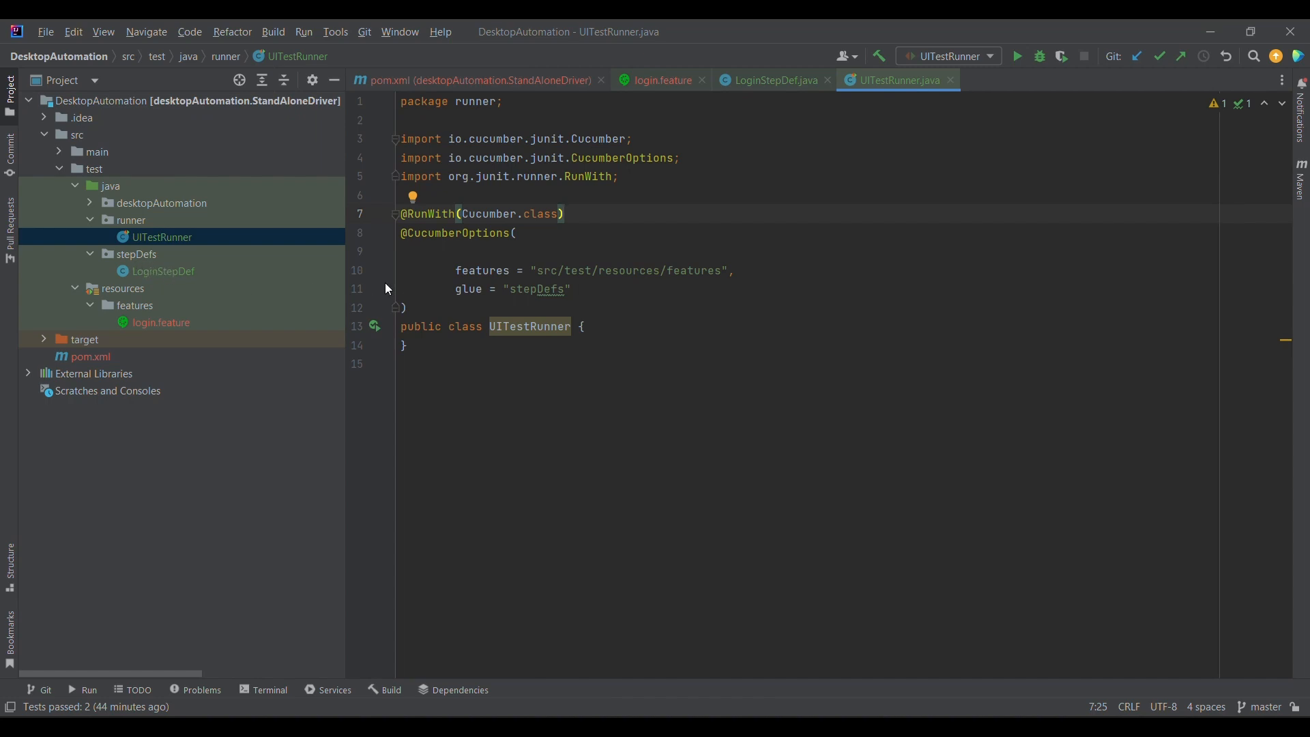
pyautogui.moveTo(201, 287)
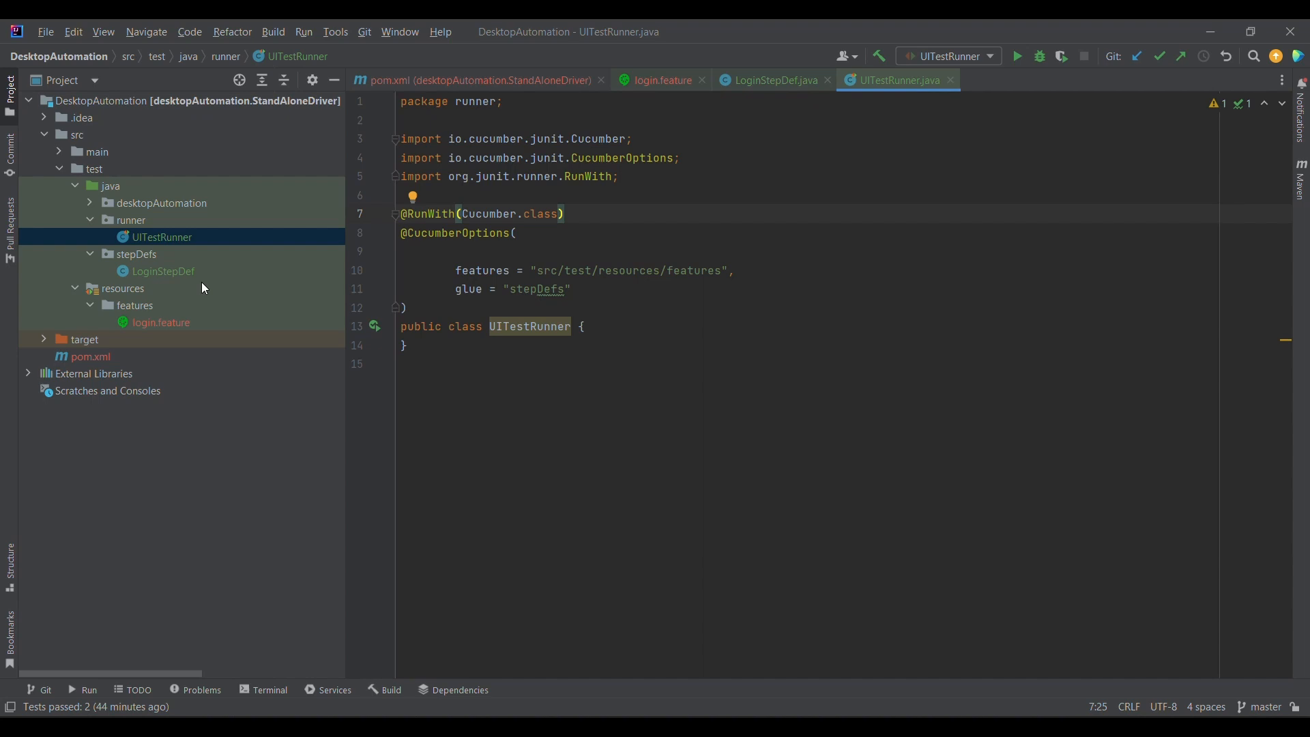
pyautogui.moveTo(533, 298)
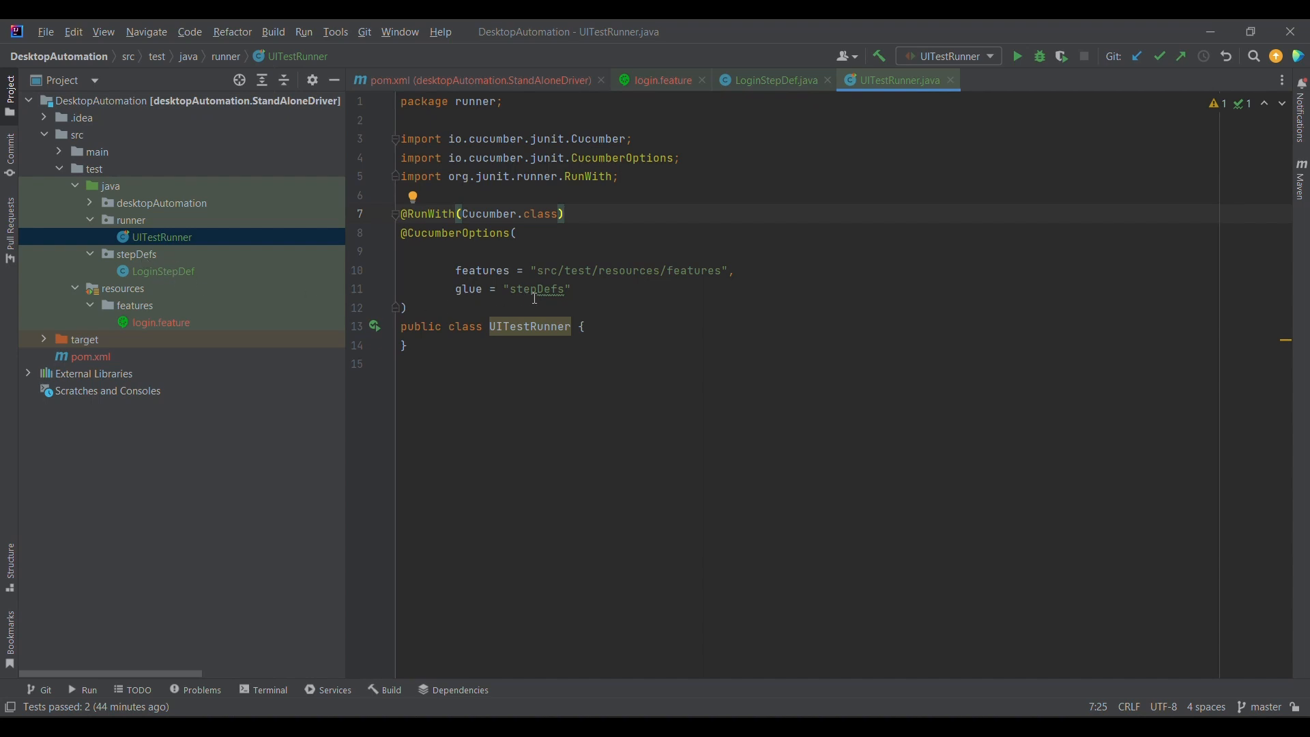
pyautogui.moveTo(517, 406)
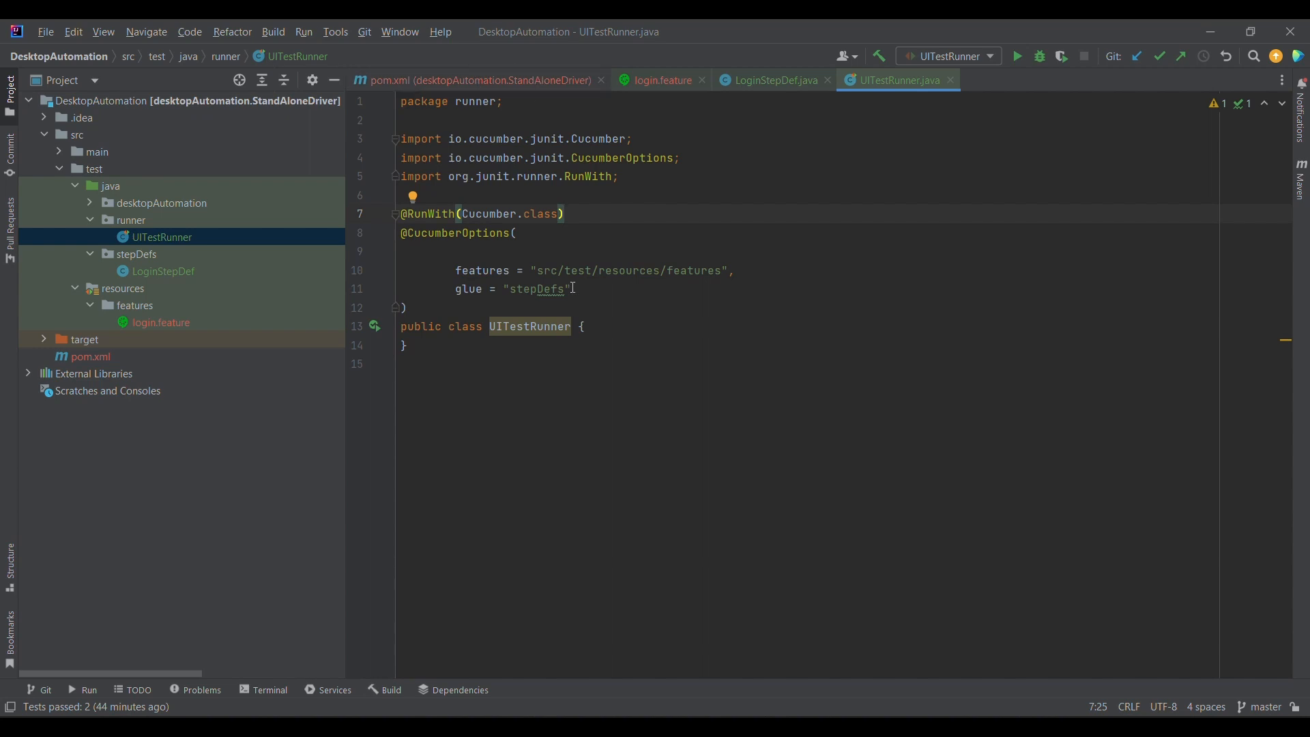
pyautogui.moveTo(591, 319)
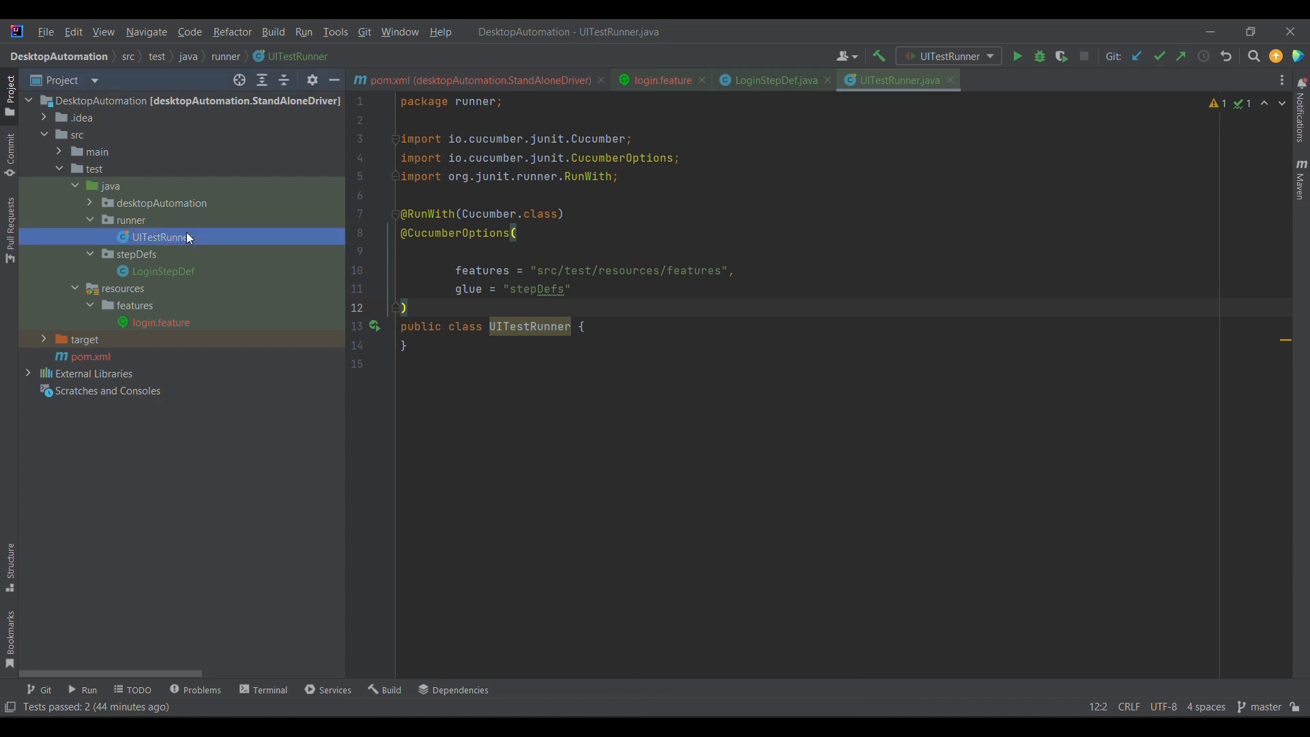
pyautogui.rightClick(159, 237)
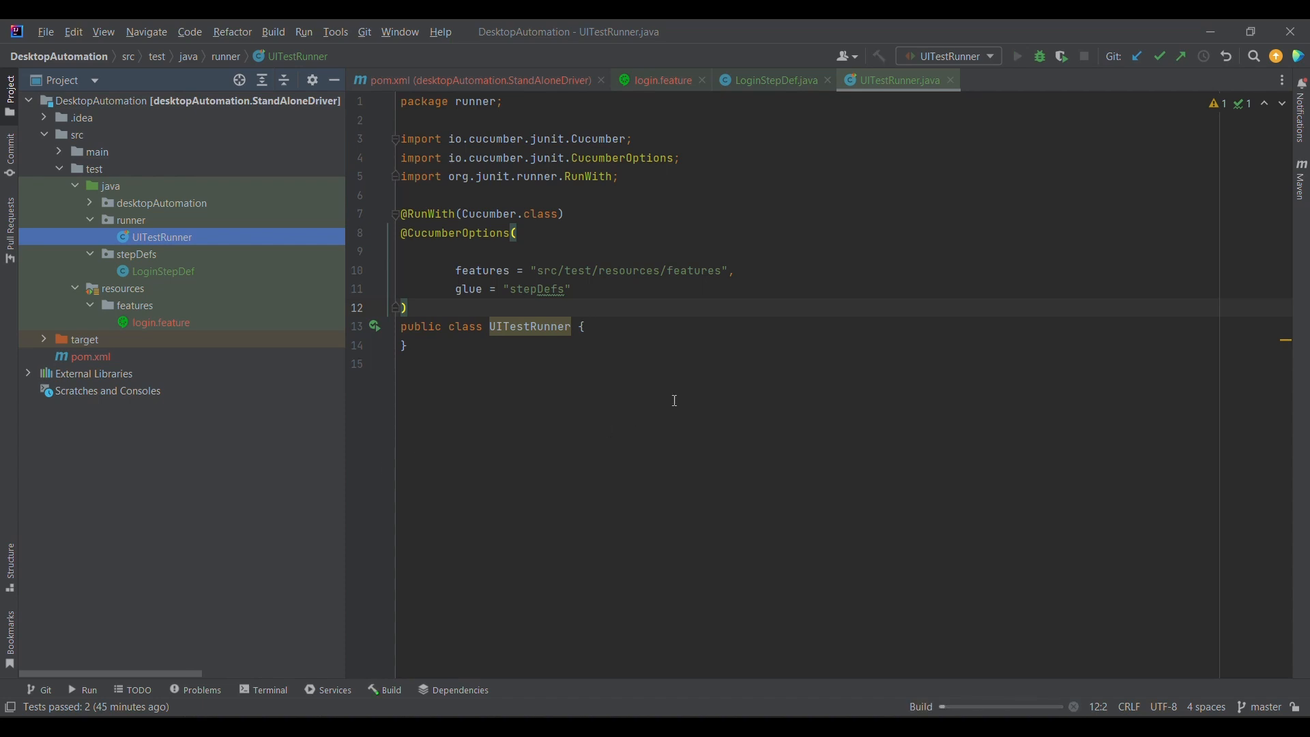
# - Run UITestRunner and view the root node's full output with both login scenarios passing
pyautogui.click(1016, 56)
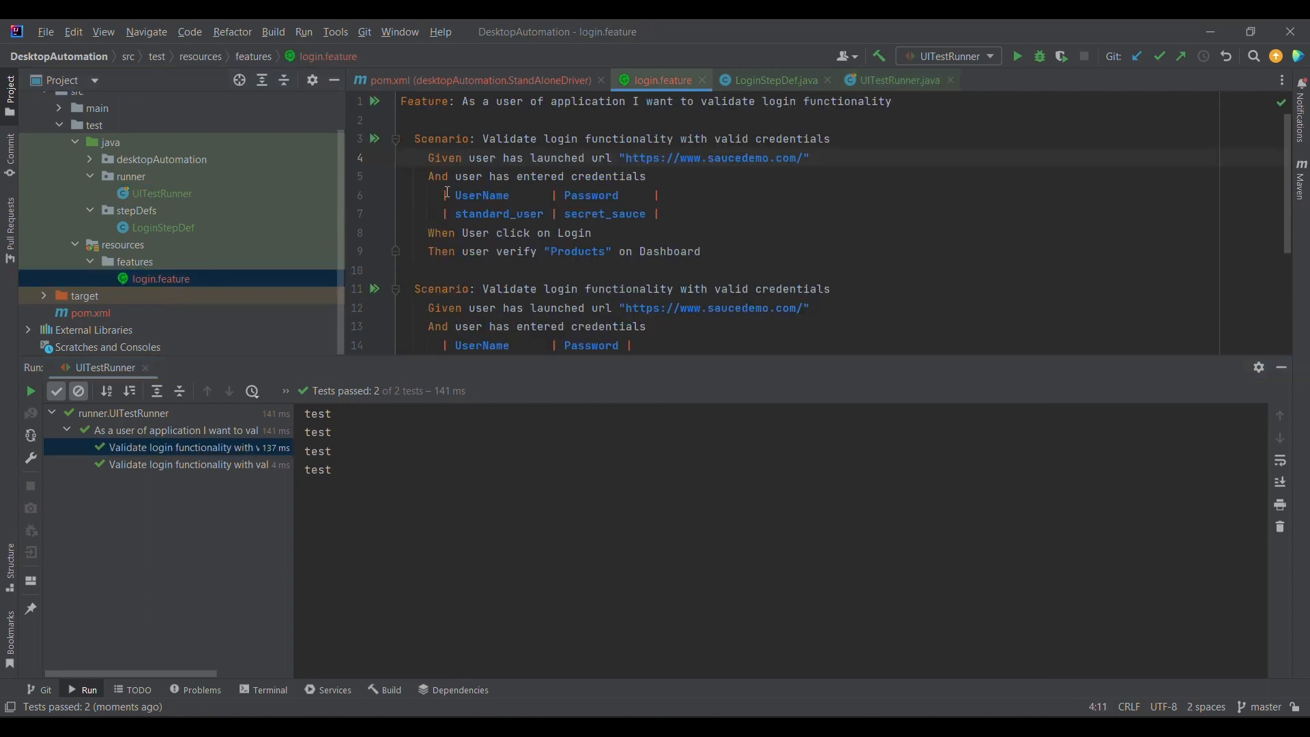
pyautogui.scroll(-3)
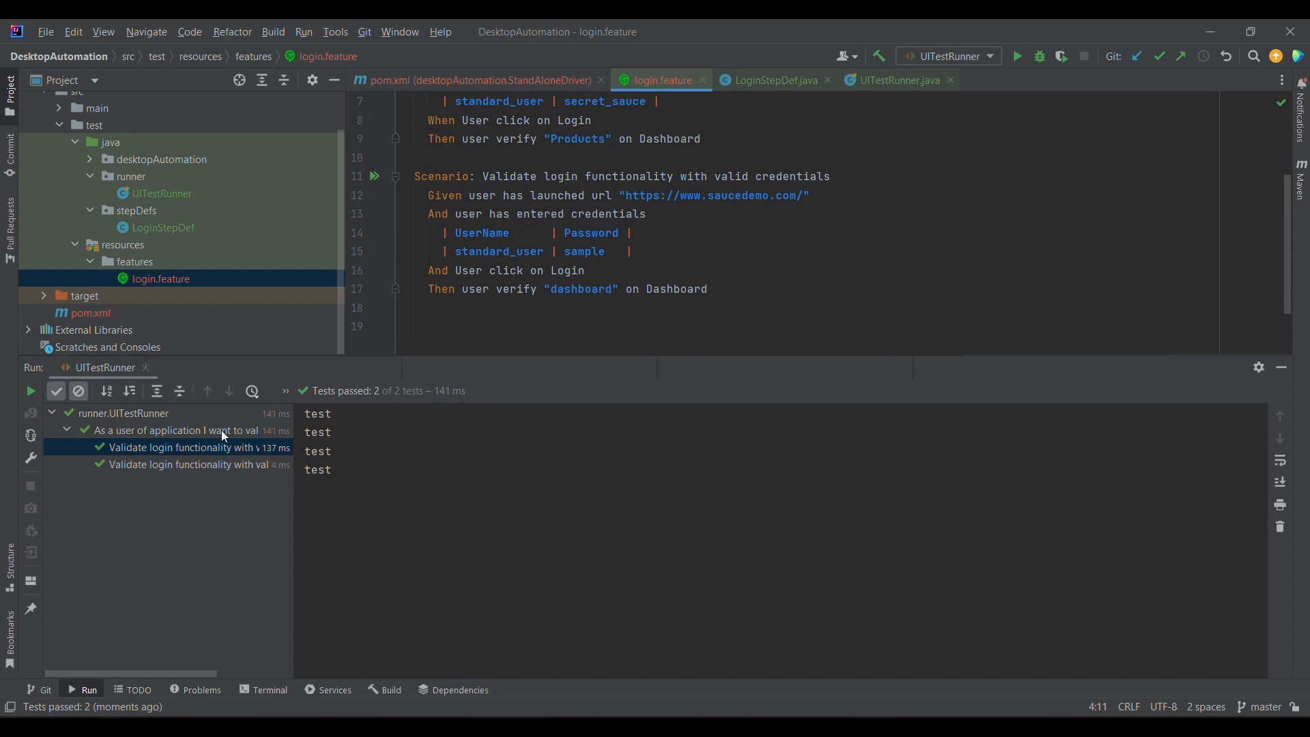
pyautogui.click(121, 413)
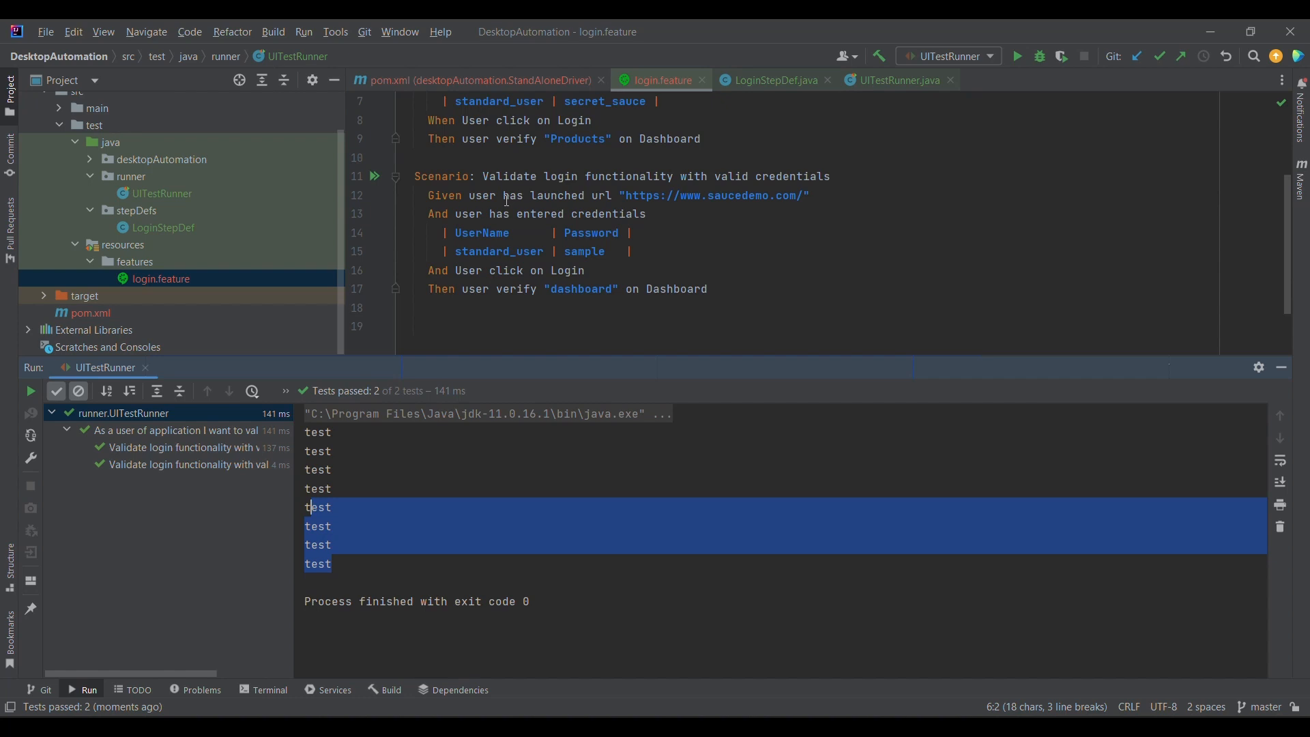
# - Open LoginStepDef, hide the Run panel, and reopen UITestRunner.java
pyautogui.click(772, 79)
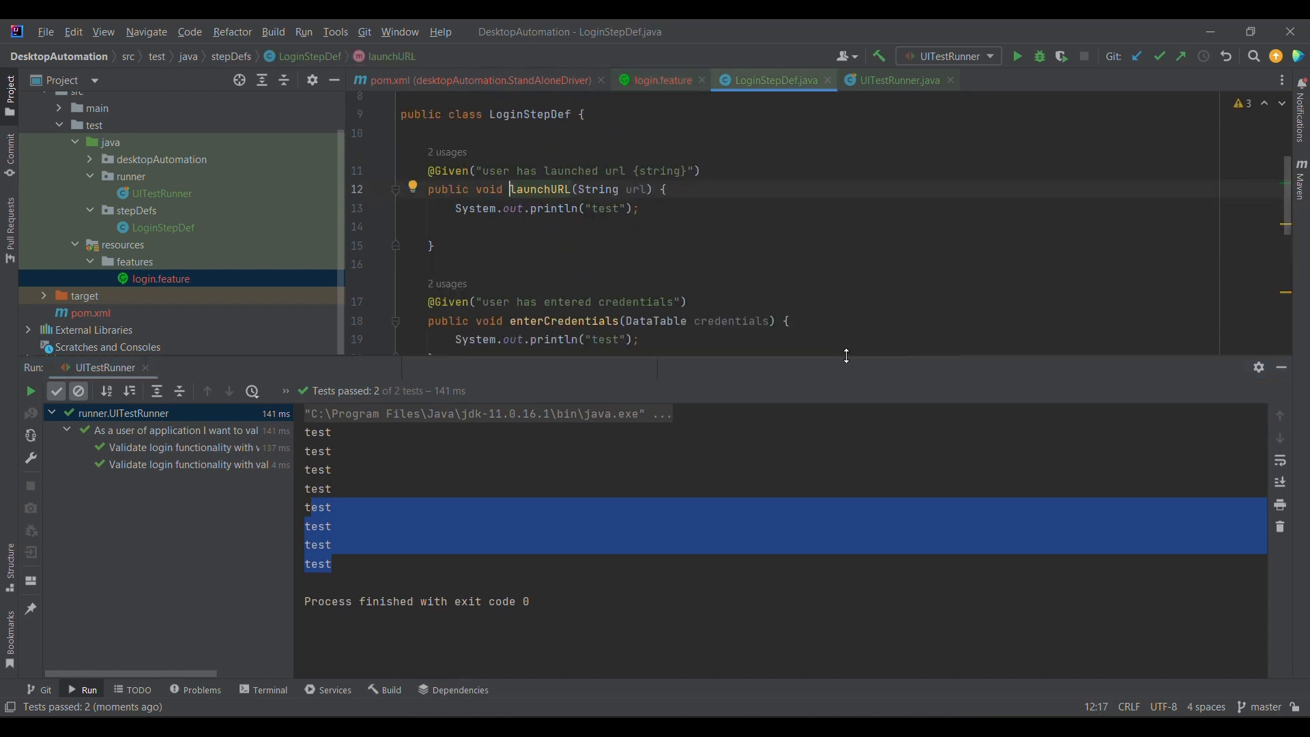
pyautogui.moveTo(1281, 367)
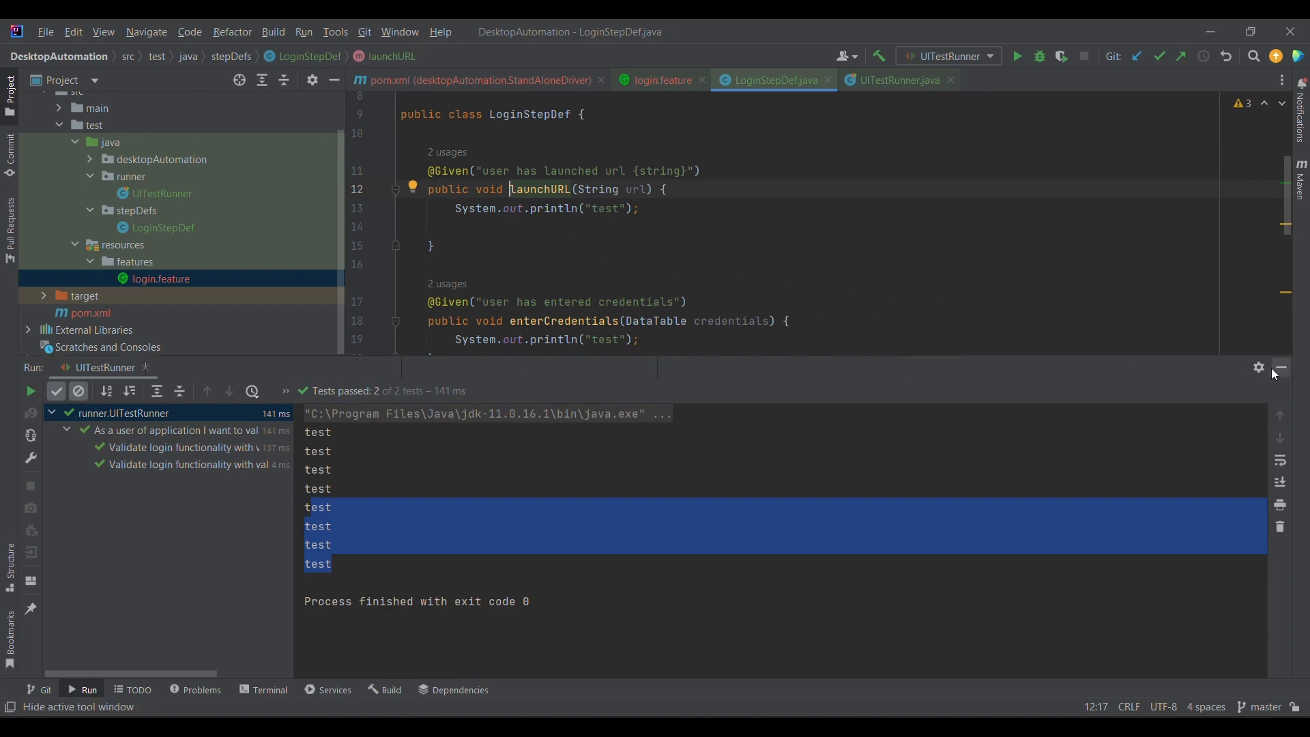
pyautogui.click(1279, 367)
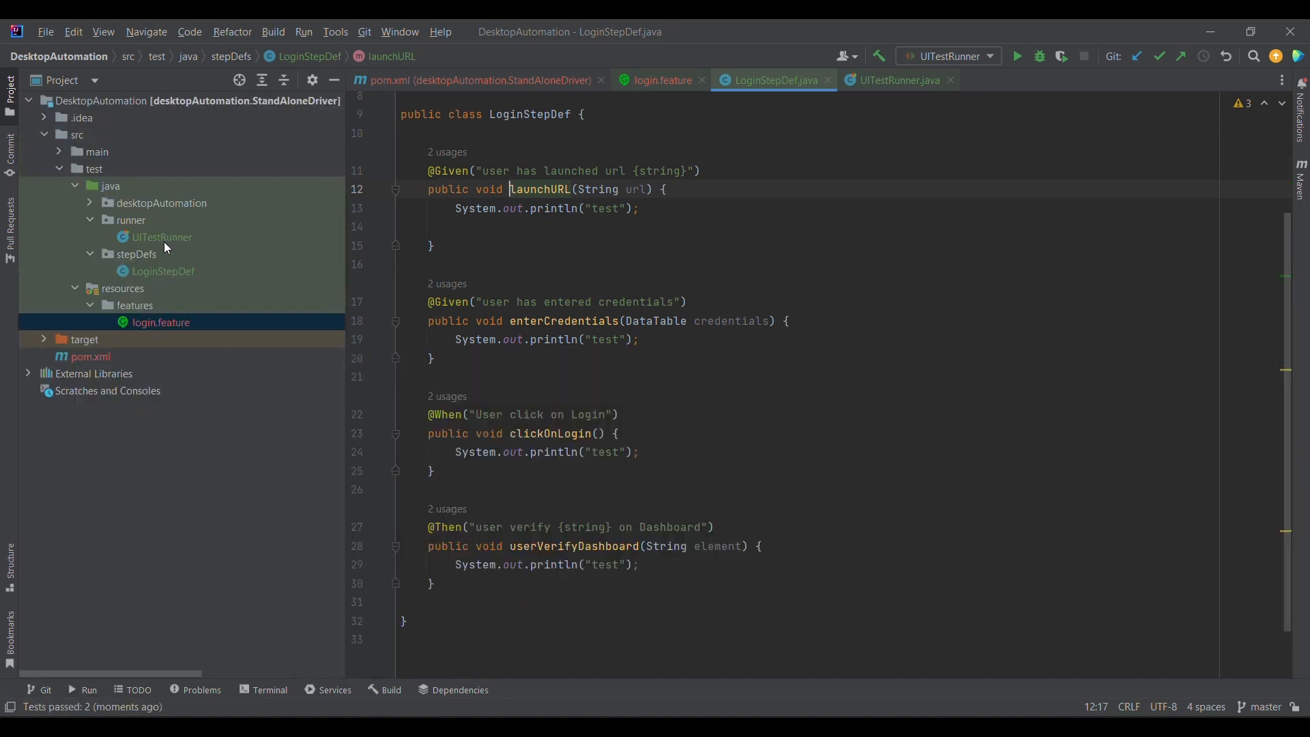
pyautogui.click(161, 237)
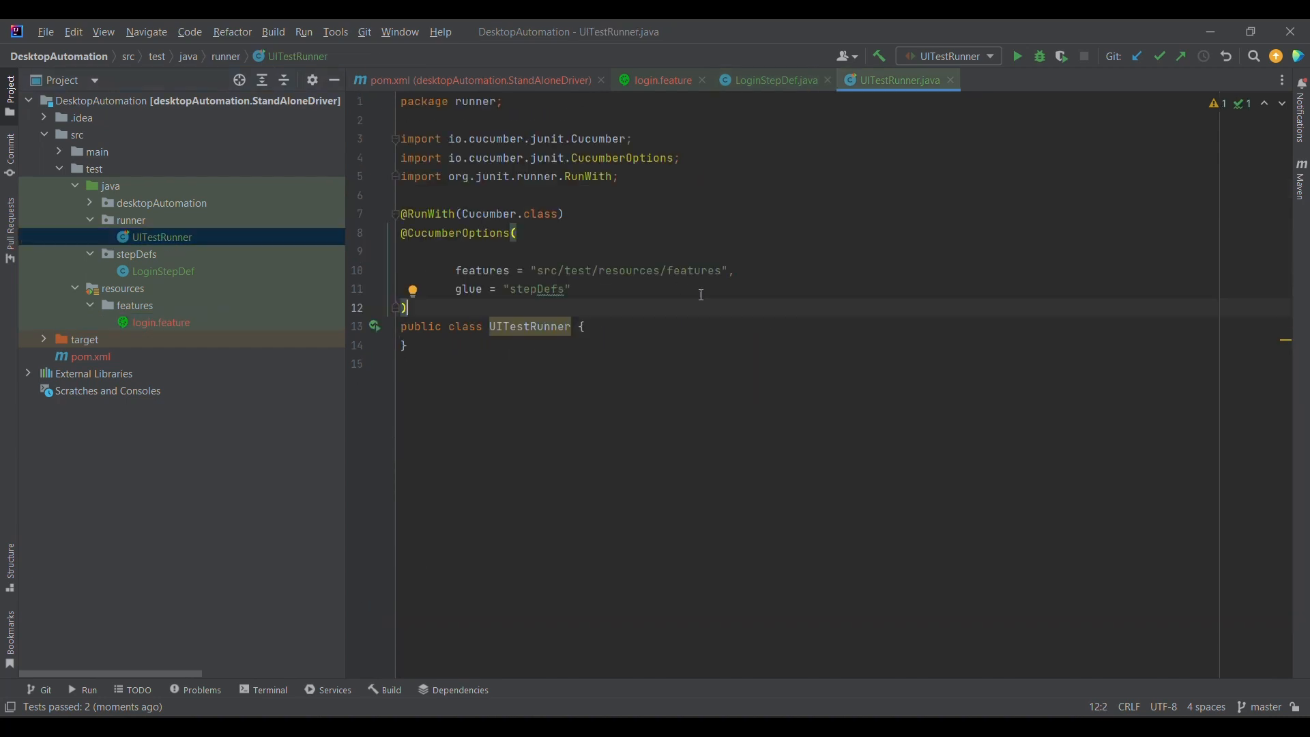
pyautogui.moveTo(689, 298)
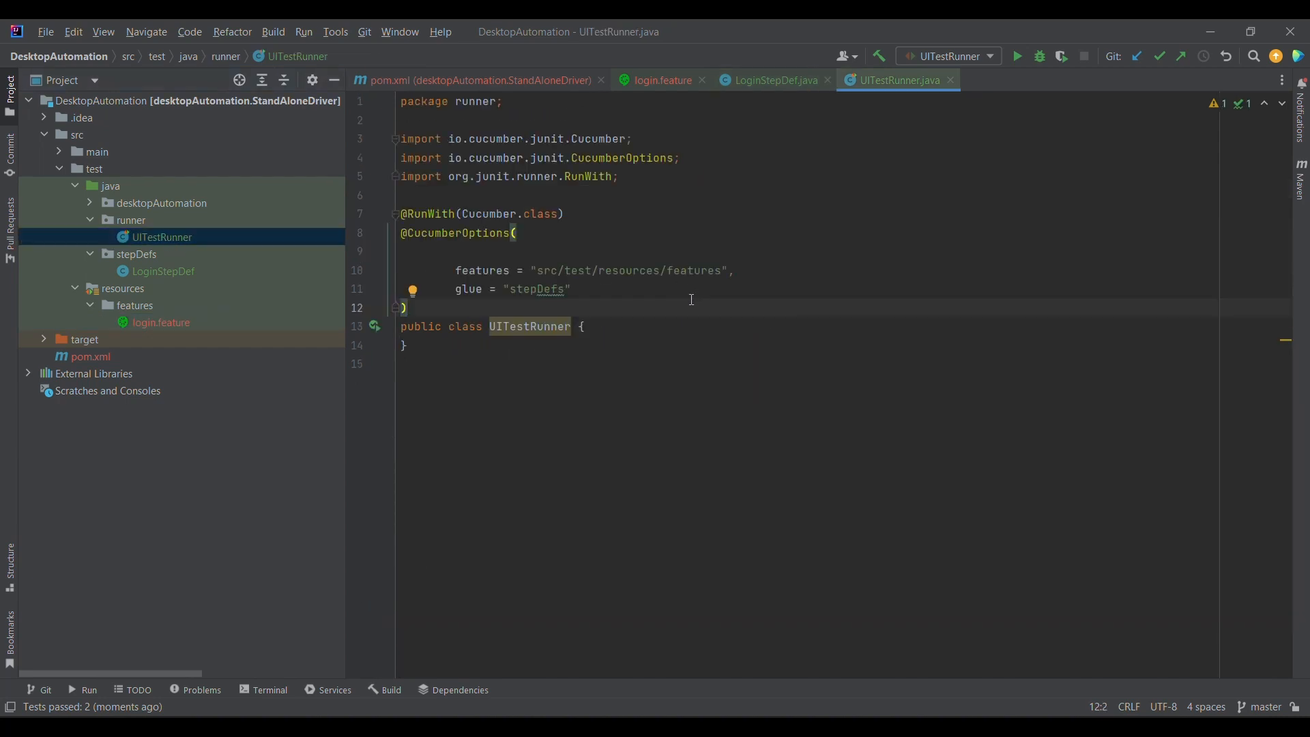